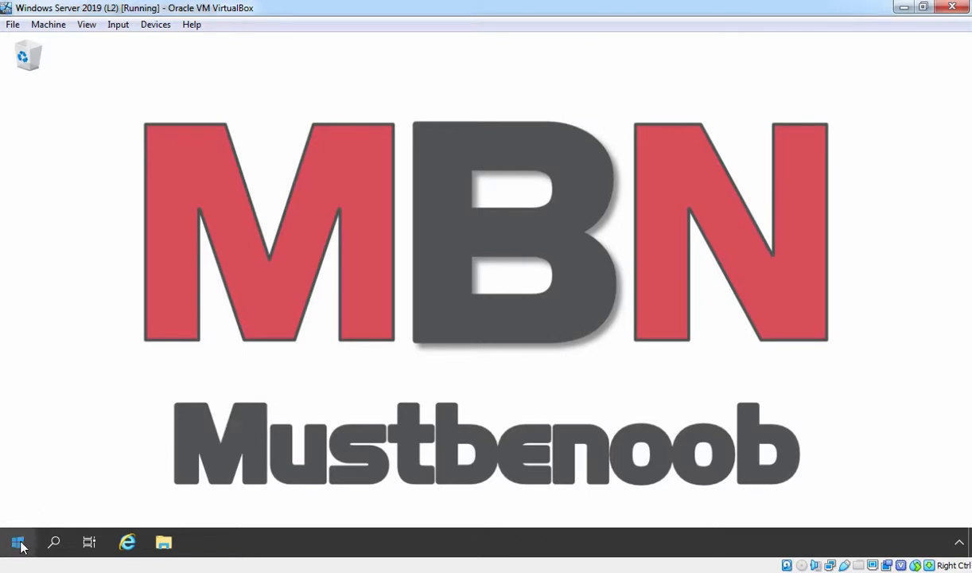
- Launch Active Directory Users and Computers from Administrative Tools and select the domain's Users container
click(18, 541)
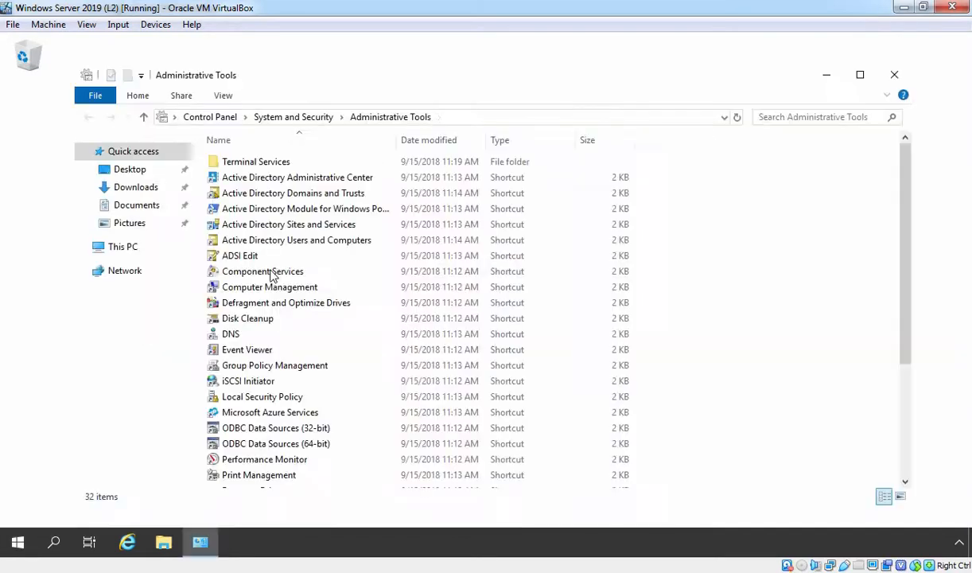
click(296, 239)
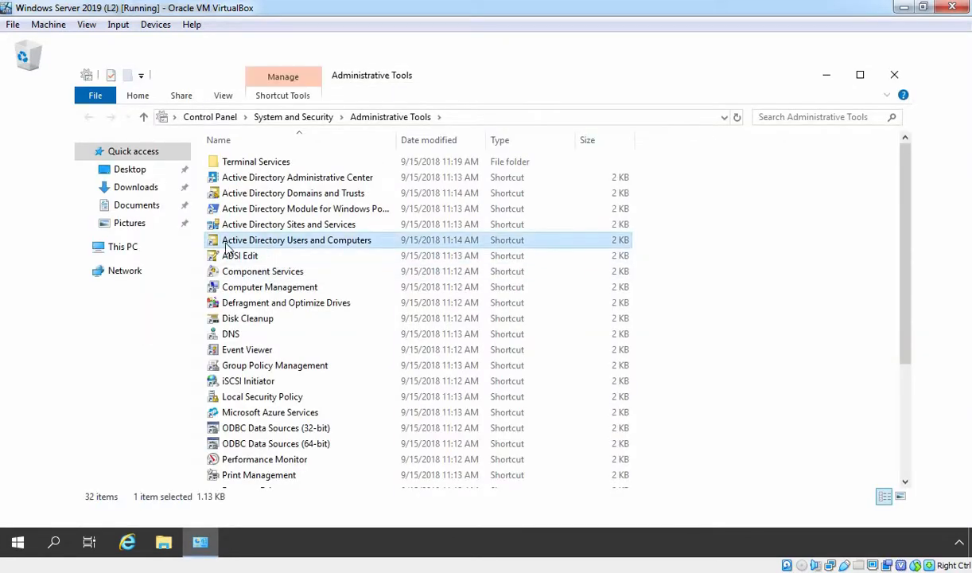
mouse_move(331, 247)
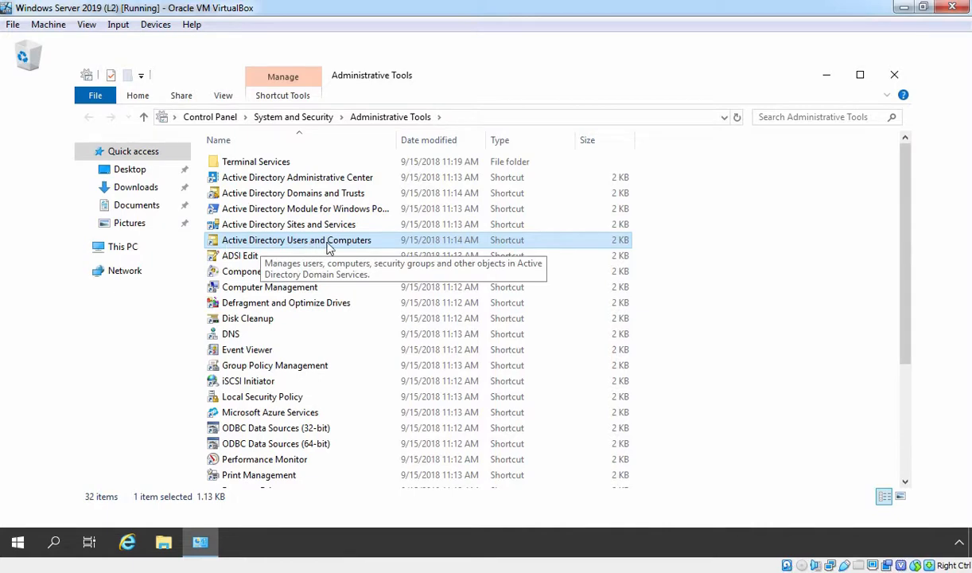
mouse_move(334, 247)
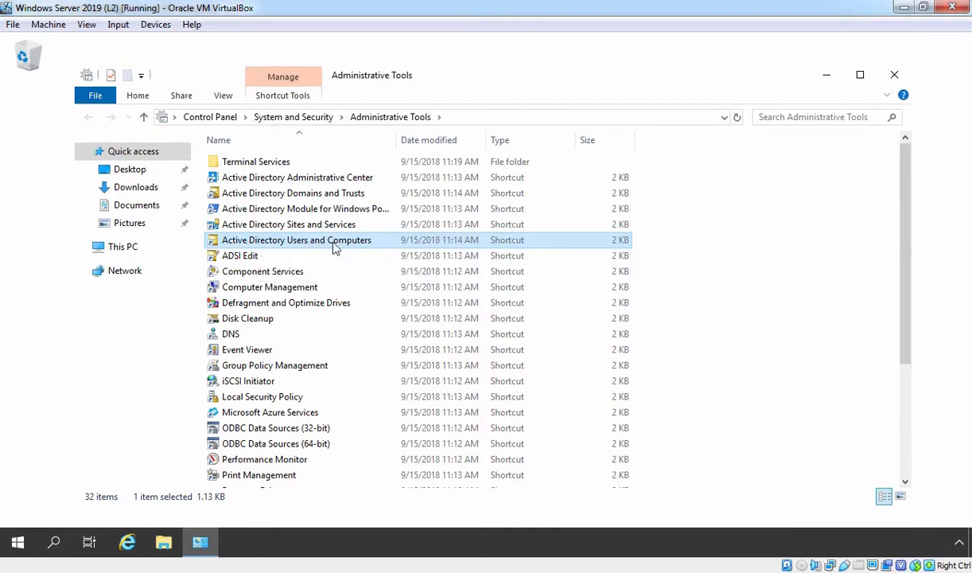
double_click(296, 239)
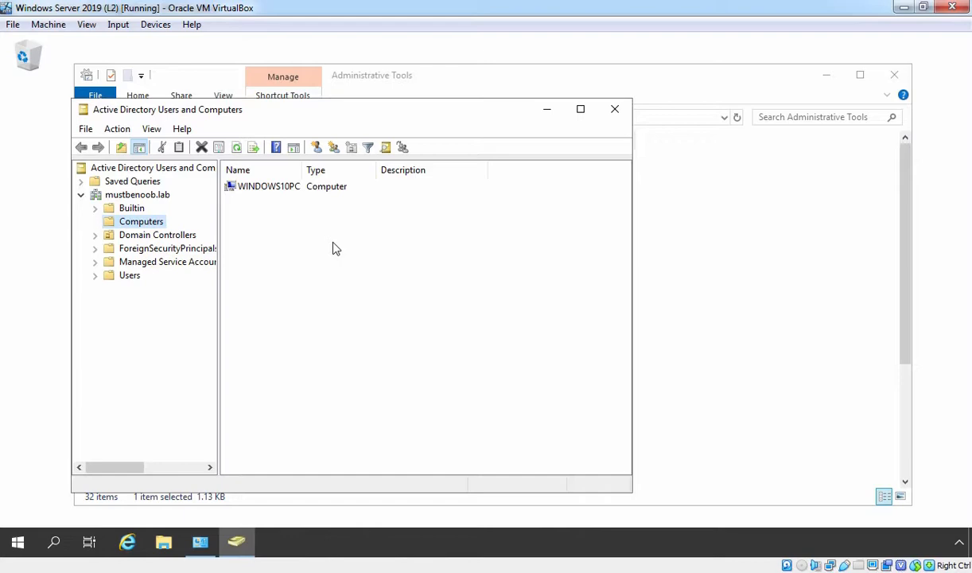
mouse_move(132, 285)
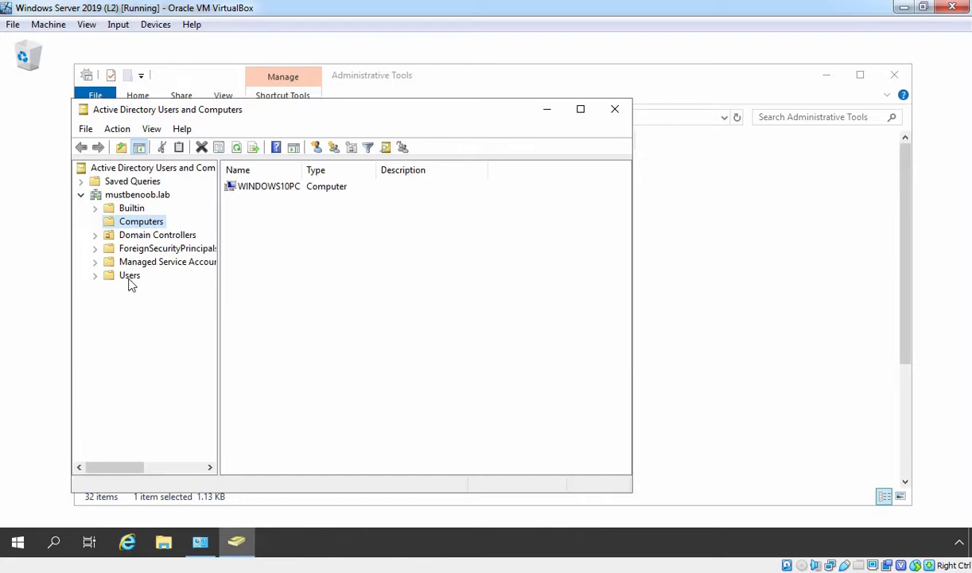
click(131, 274)
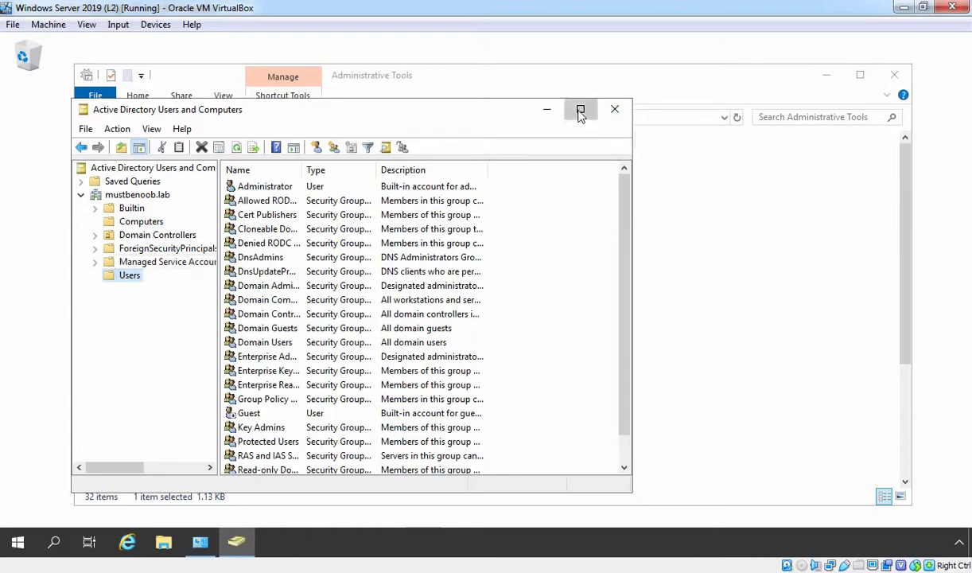
- Maximize the console and start a New > User object in the Users container
click(580, 108)
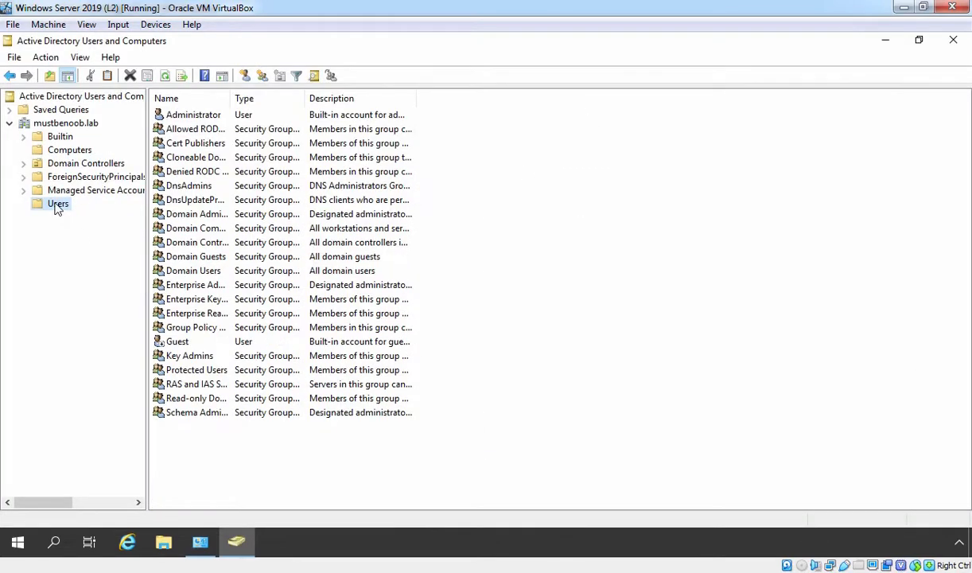
right_click(58, 204)
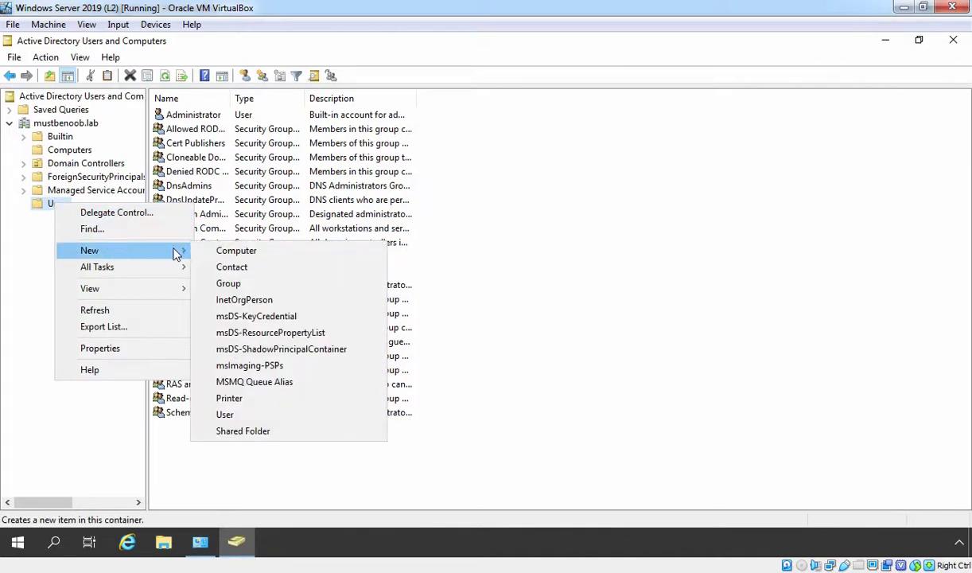
mouse_move(226, 414)
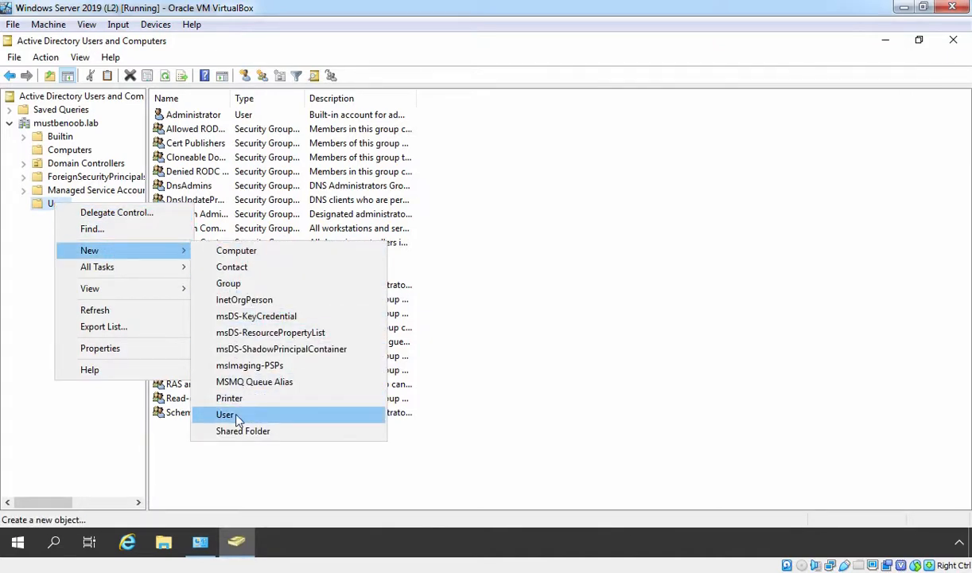
click(226, 414)
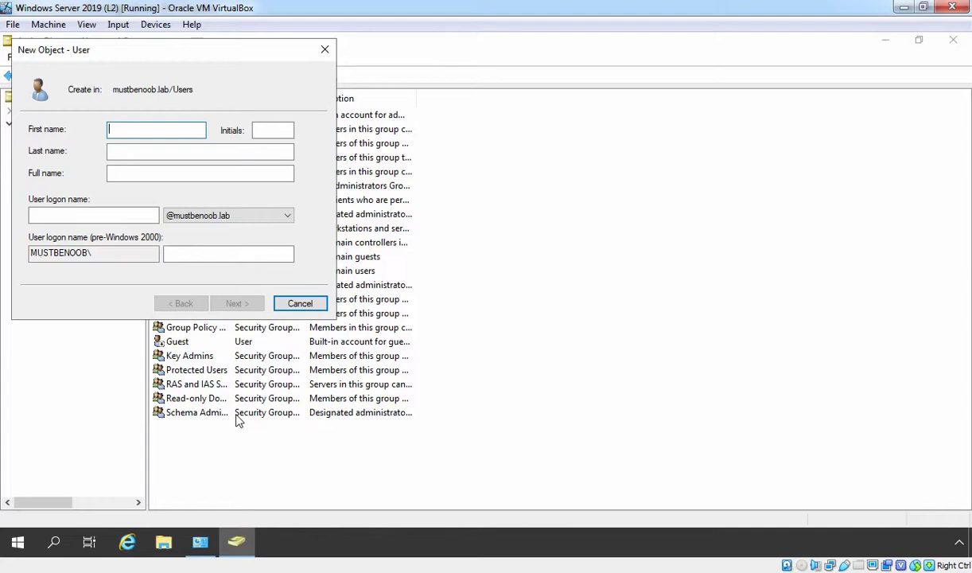
- Fill in first name Joe, last name Root and user logon name joe.root
text(Joe)
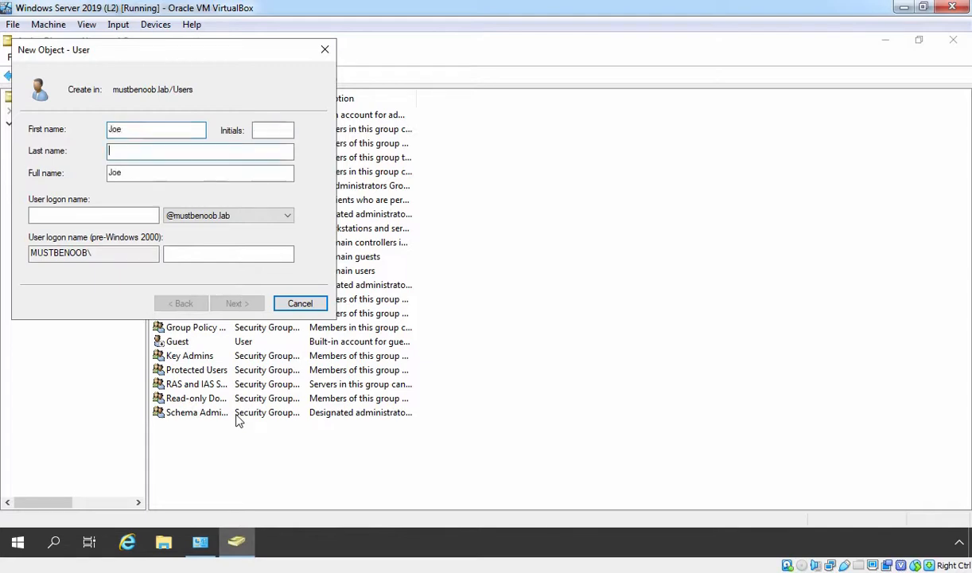
text(Root)
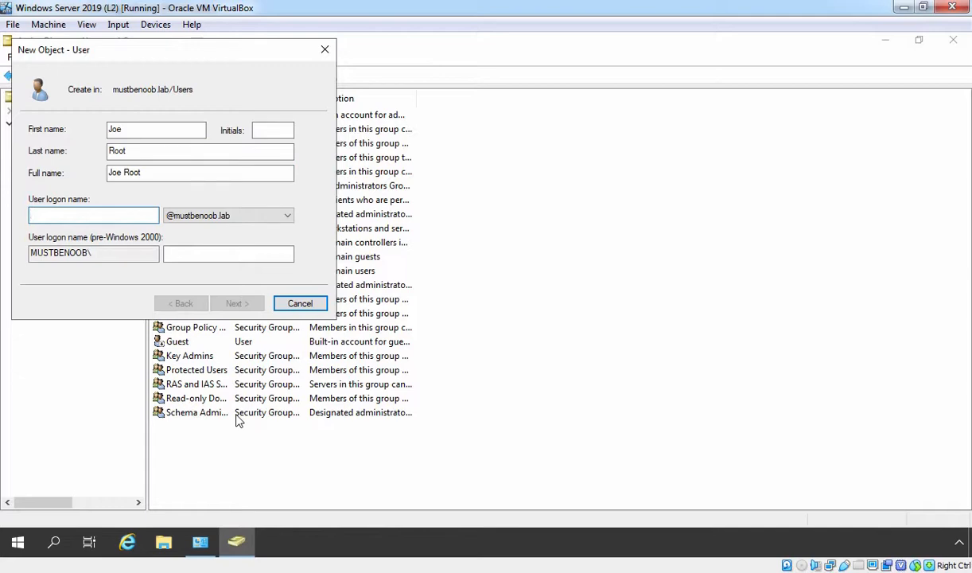
click(92, 215)
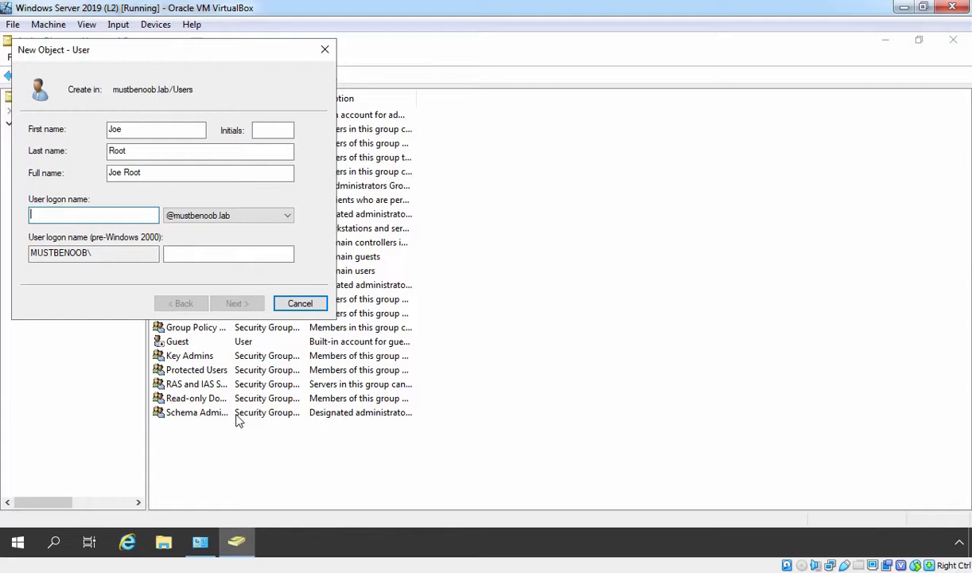
text(joe.root)
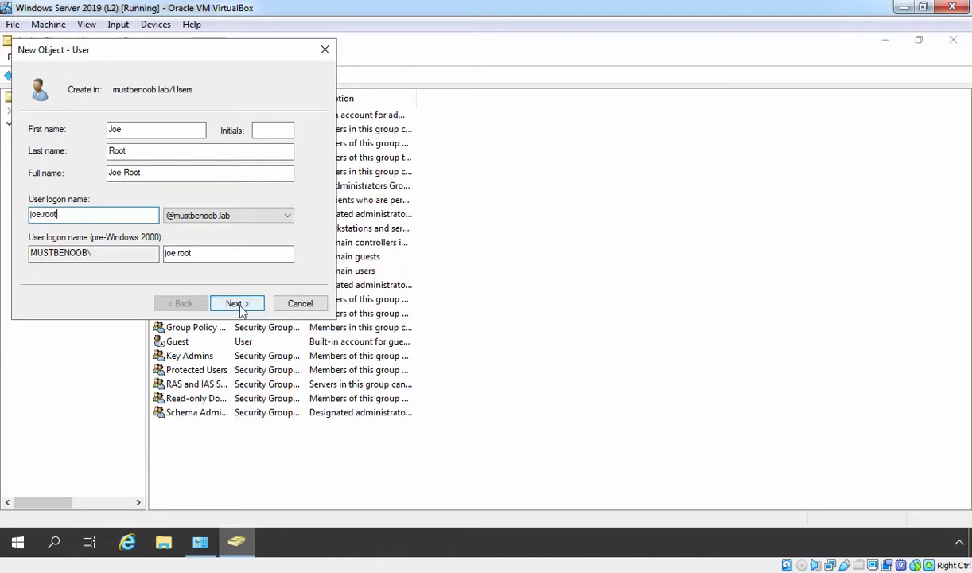
- Set the password and finish creating Joe Root, then return to the Administrative Tools folder
click(237, 303)
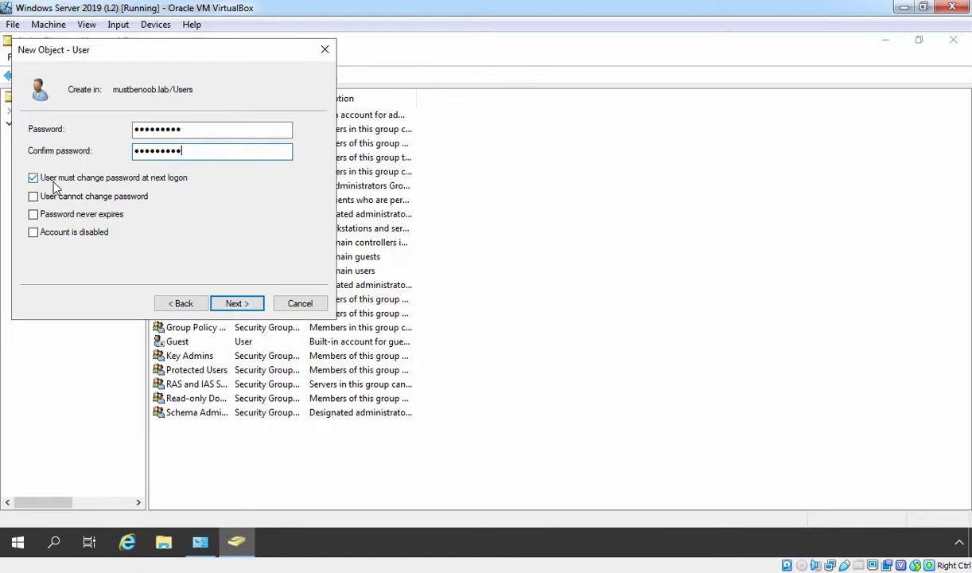
click(236, 302)
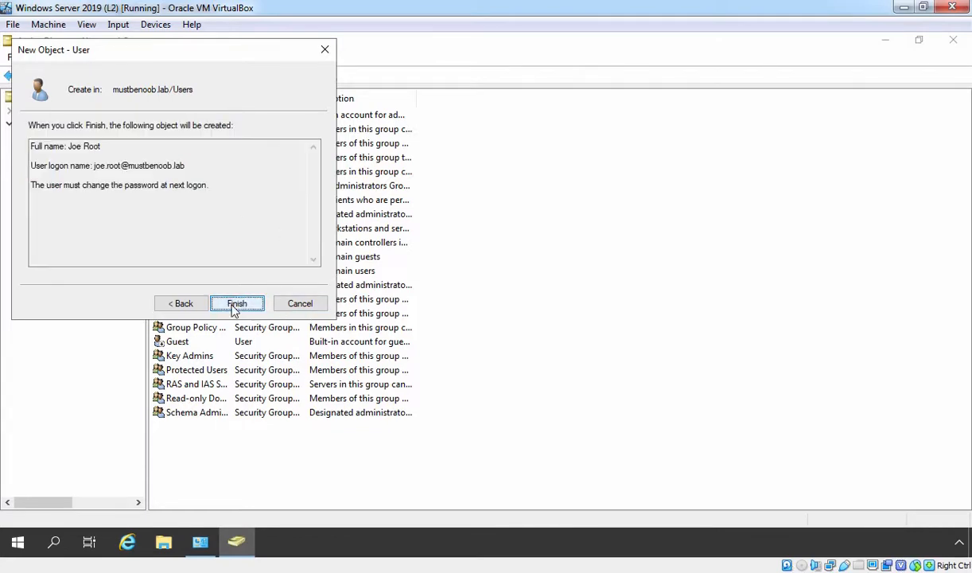
click(236, 303)
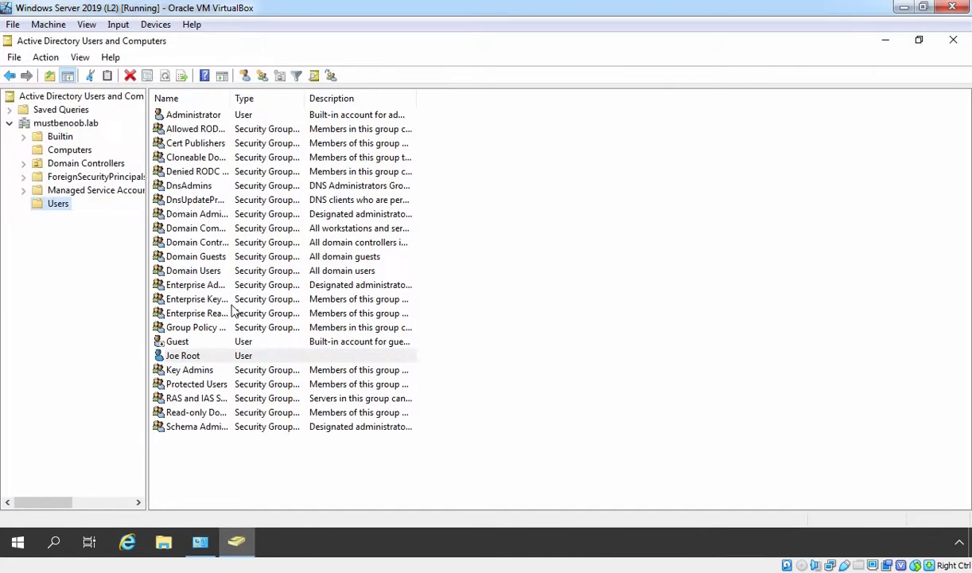
click(183, 357)
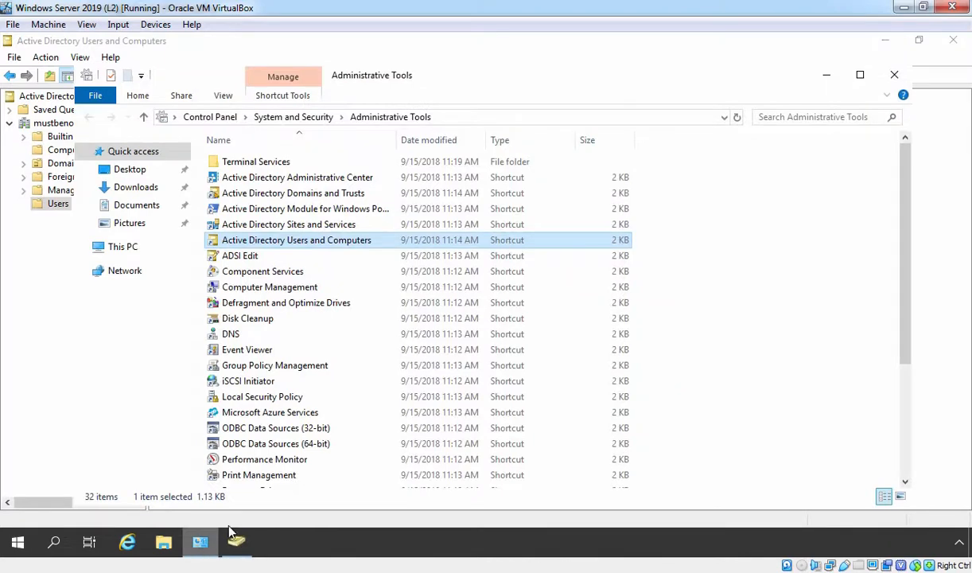
- Launch Active Directory Administrative Center from Administrative Tools
click(297, 177)
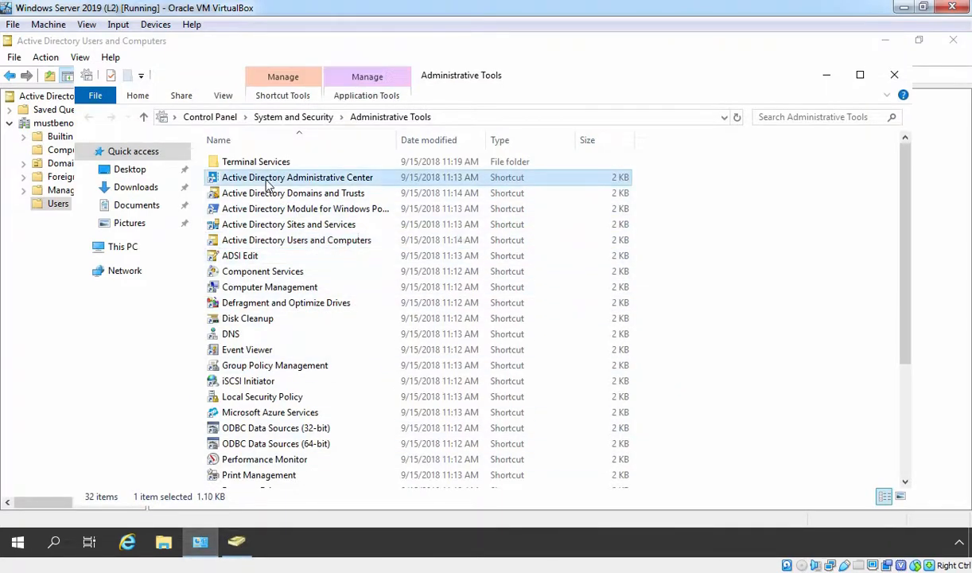
mouse_move(309, 185)
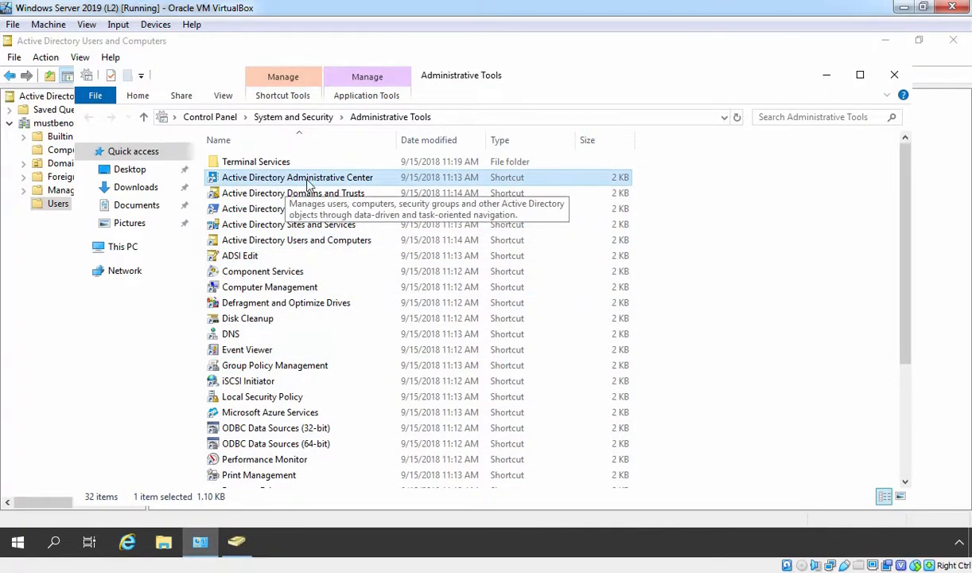
double_click(297, 177)
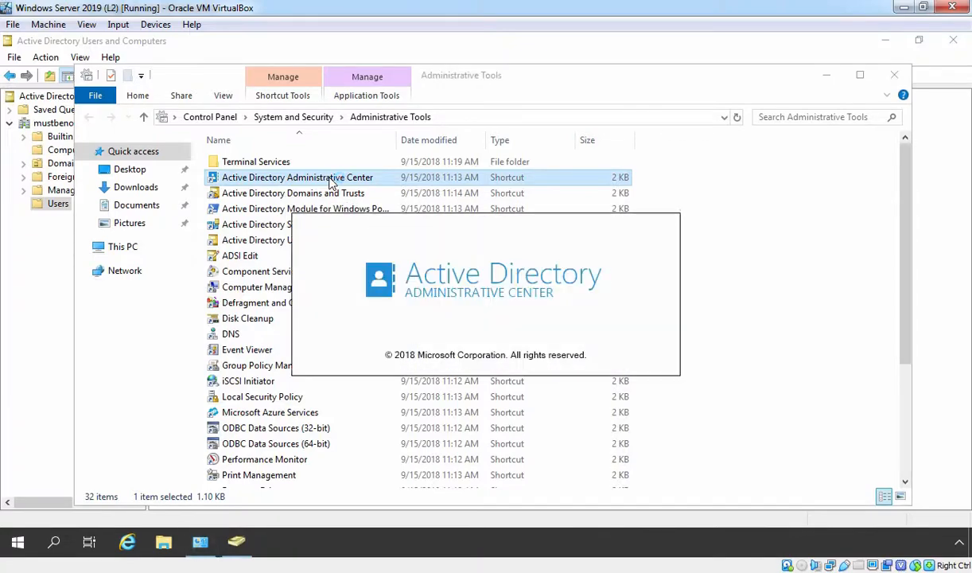
double_click(298, 176)
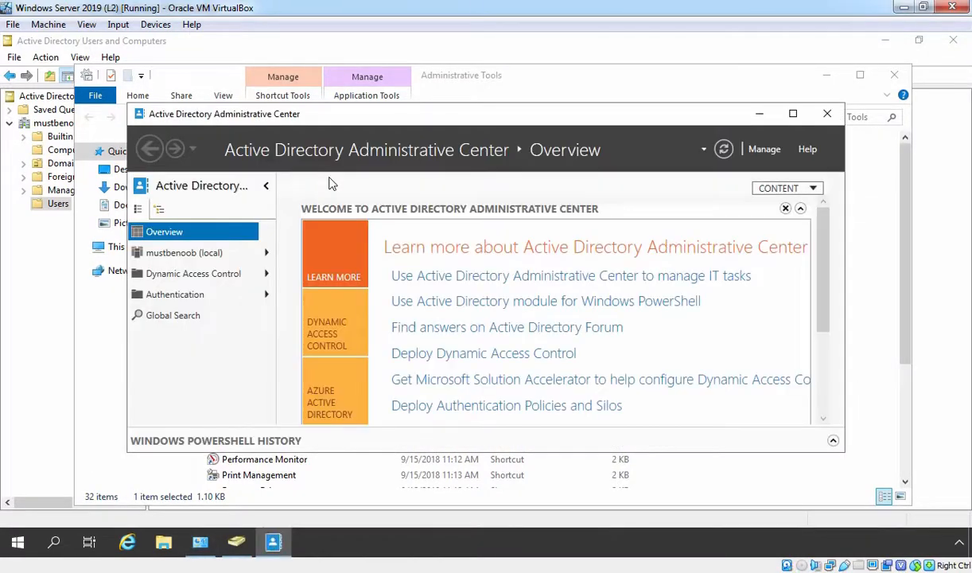
mouse_move(791, 111)
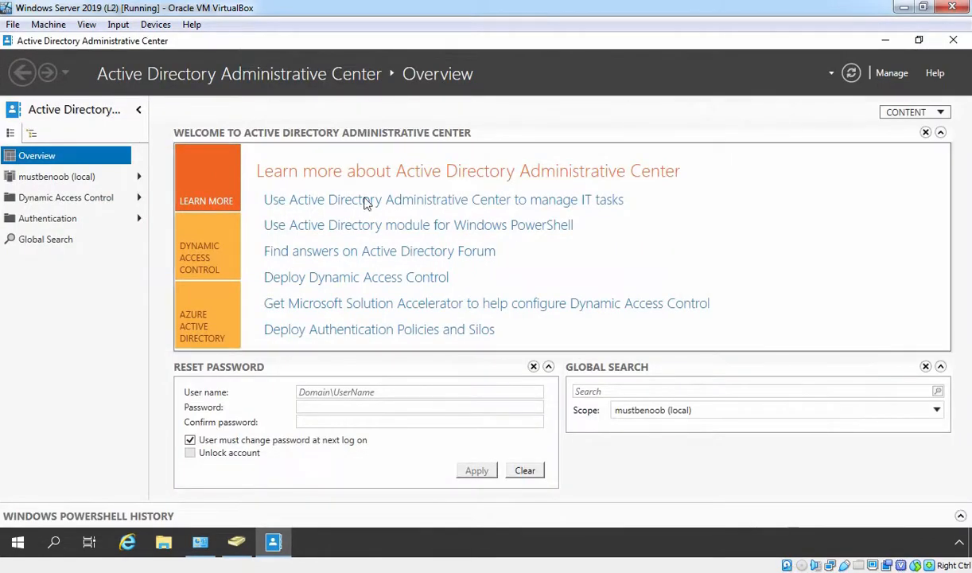
mouse_move(58, 175)
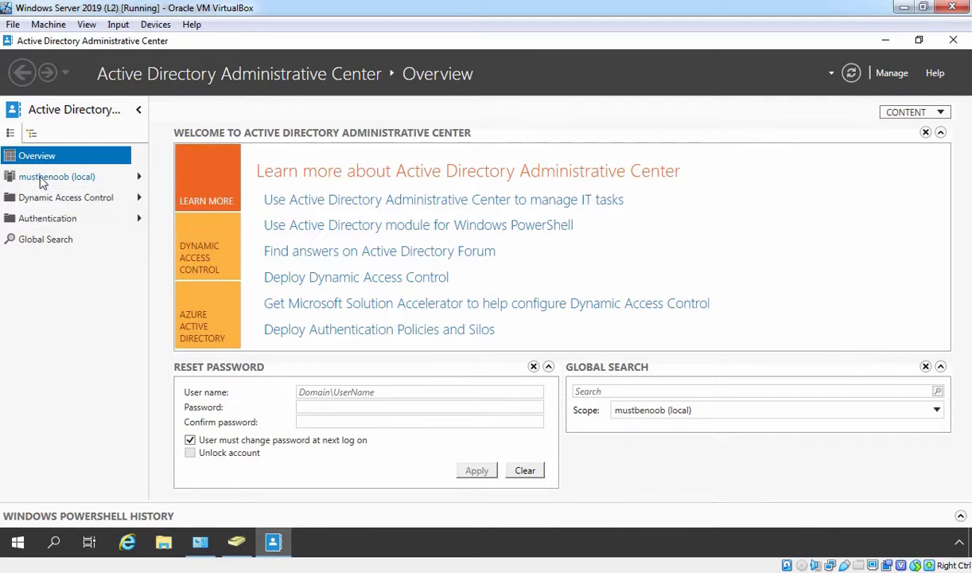
- Browse mustbenoob (local) into its Users container and select the Joe Root account
click(56, 175)
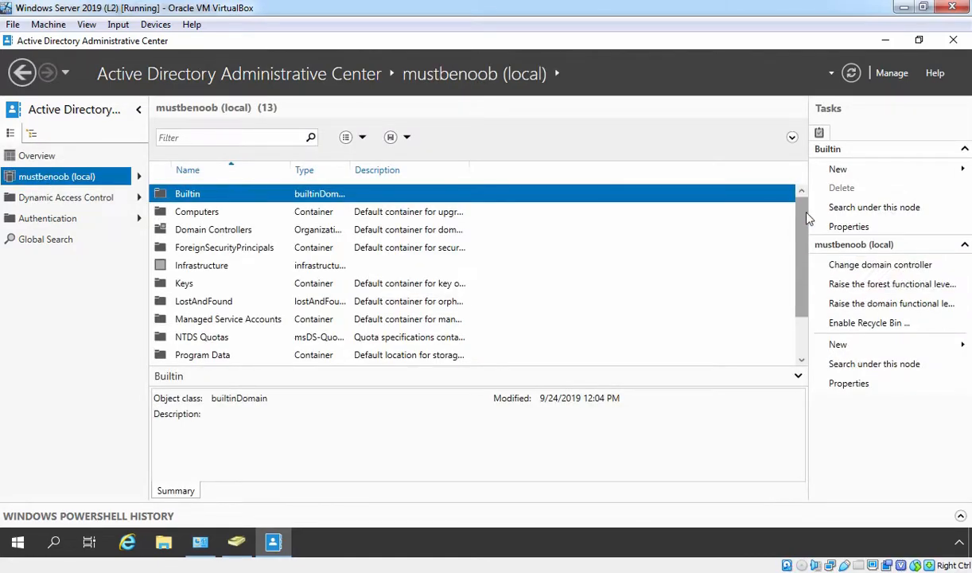
scroll(down, 3)
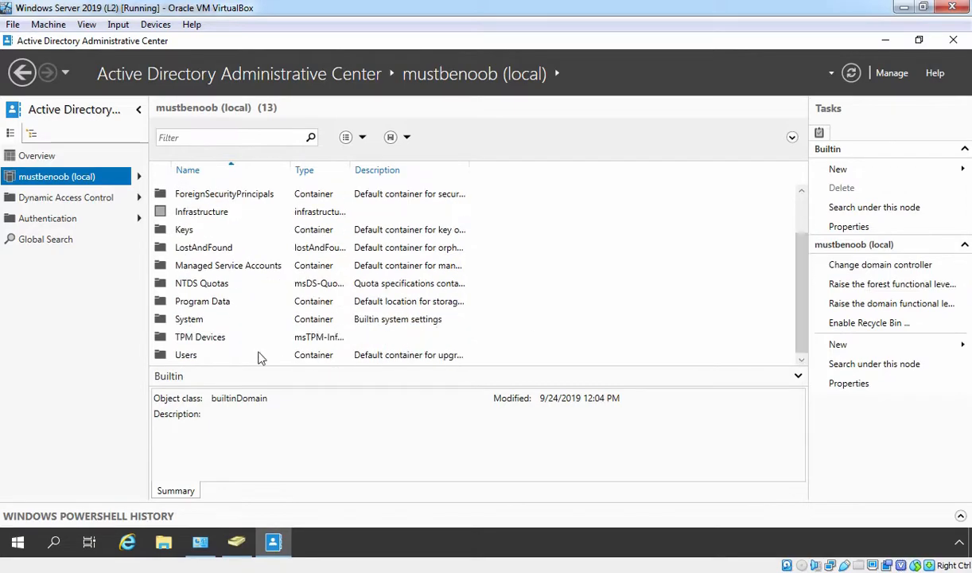
double_click(184, 355)
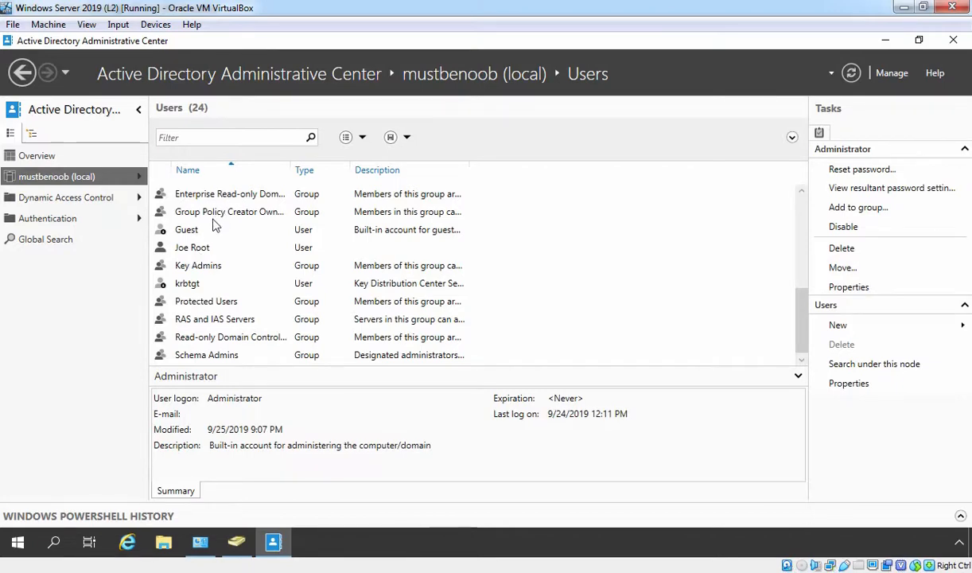
click(191, 247)
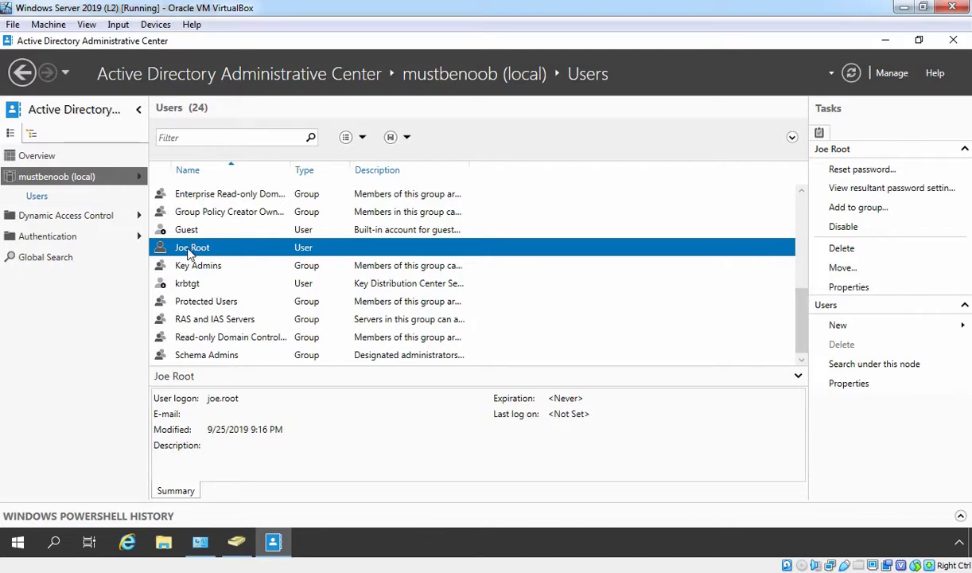
mouse_move(199, 253)
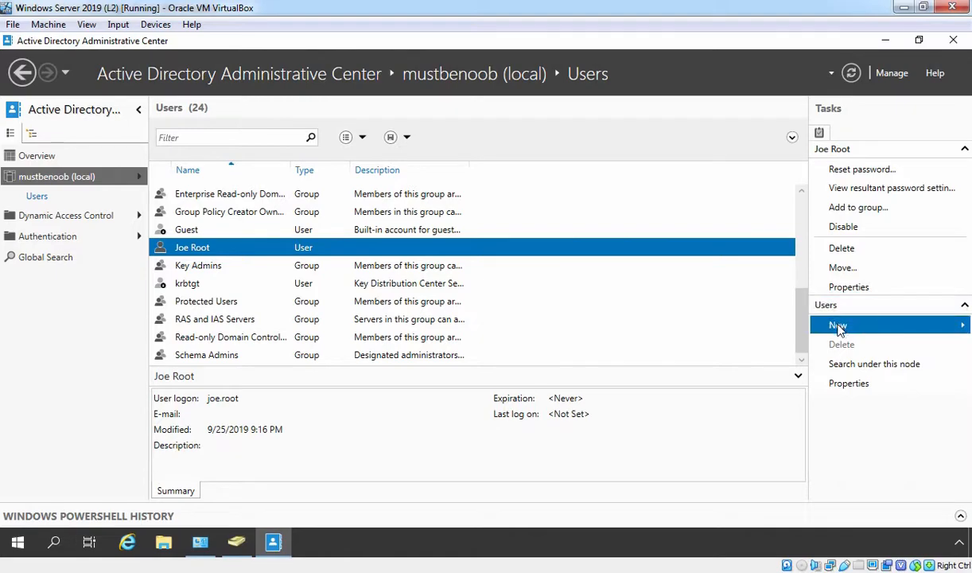
- Start a New > User form from the Users tasks and maximize it
click(837, 325)
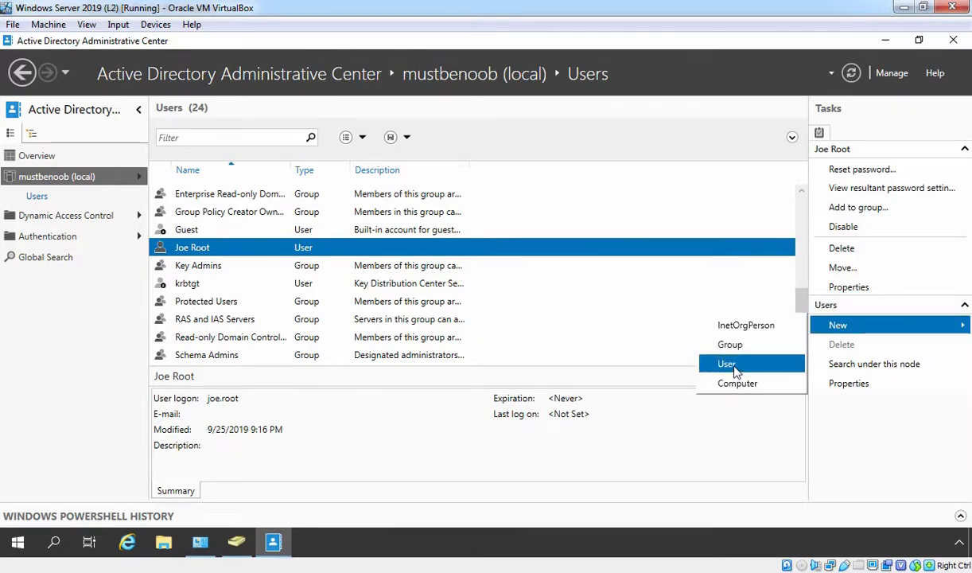
click(726, 362)
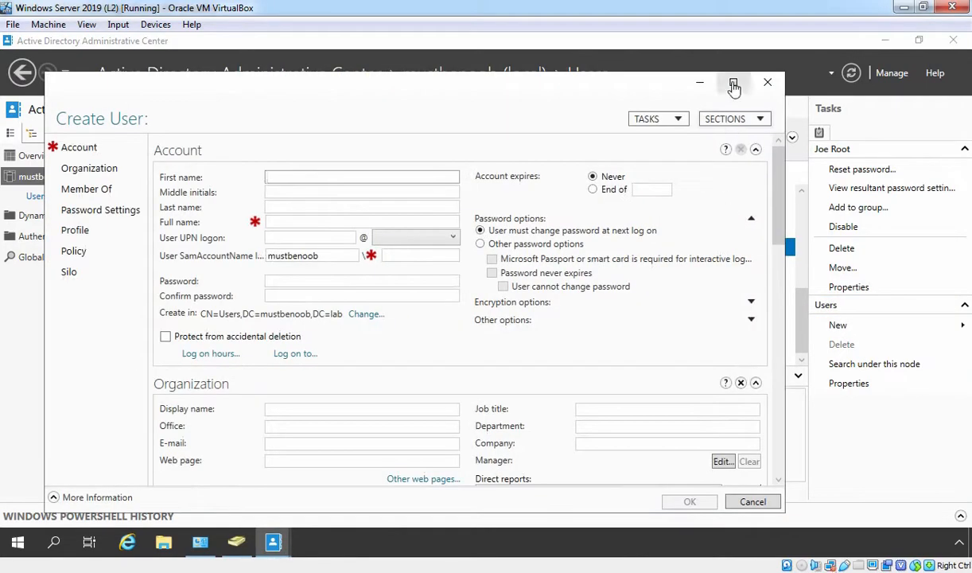
click(732, 83)
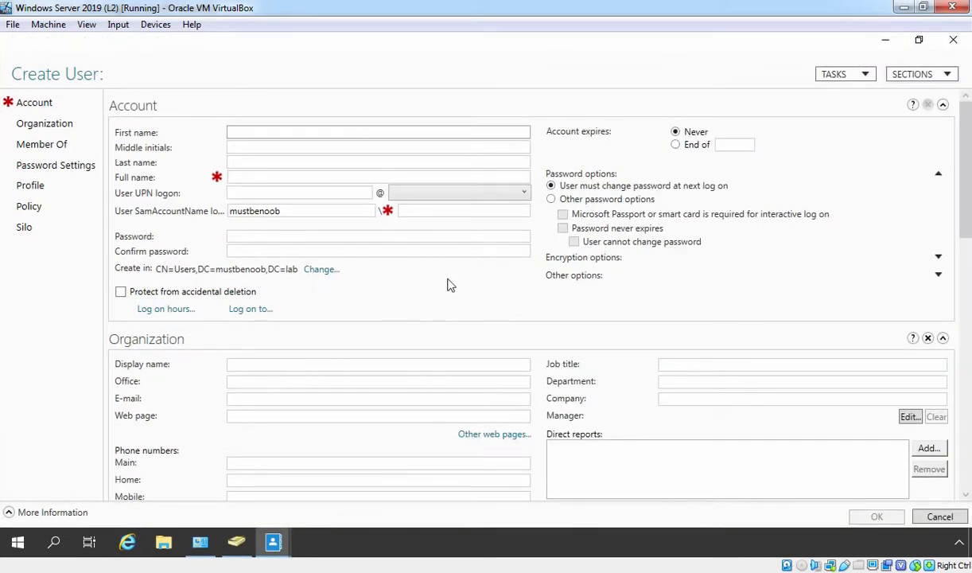
- Enter first name Jos, last name Butler, UPN jos.butler and a confirmed password
text(Jos)
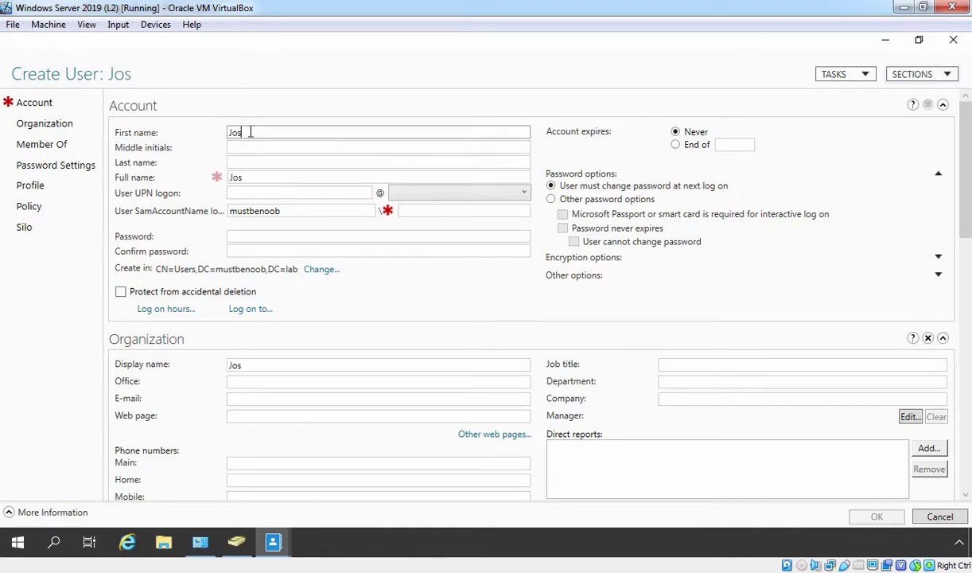
text(Butler)
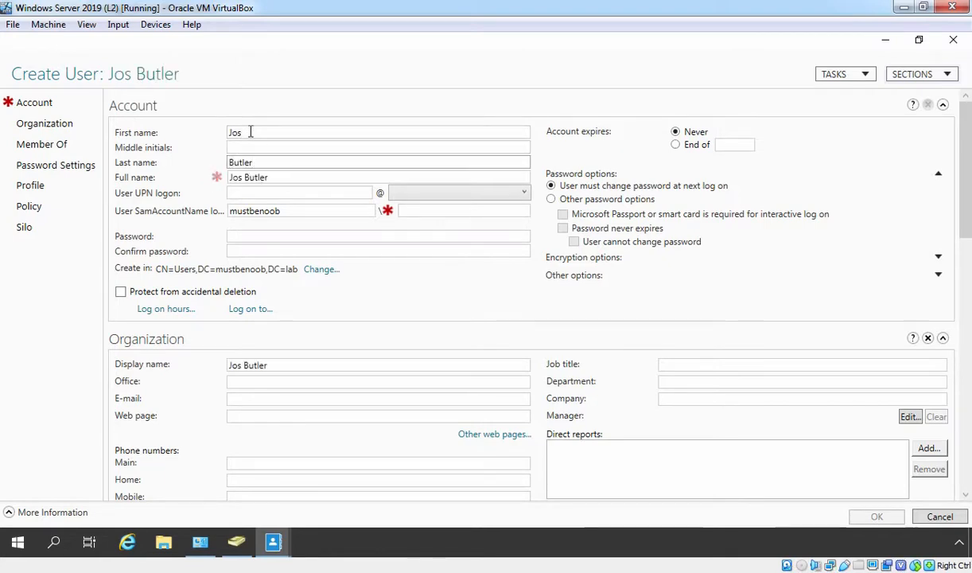
text(jos.bu)
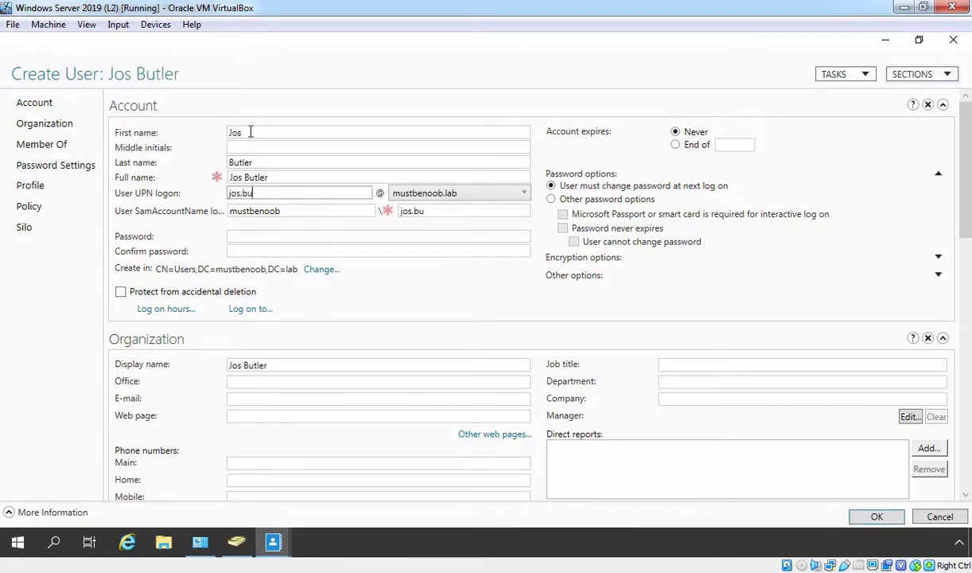
text(***)
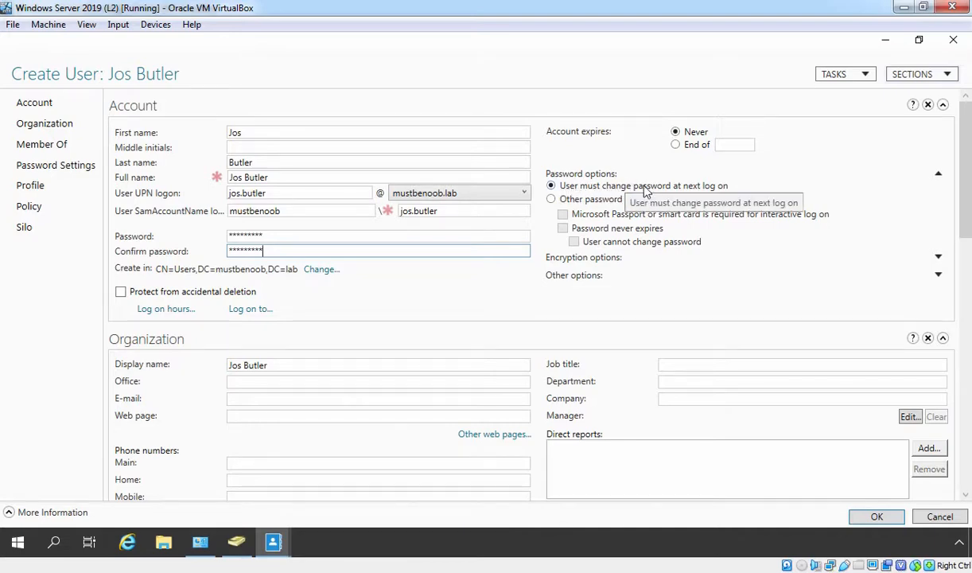
mouse_move(720, 191)
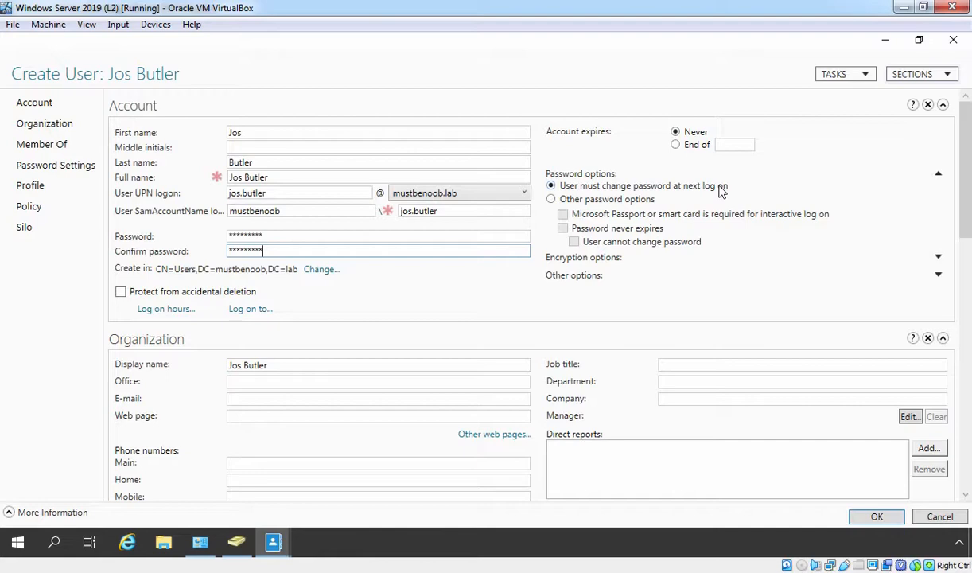
mouse_move(113, 147)
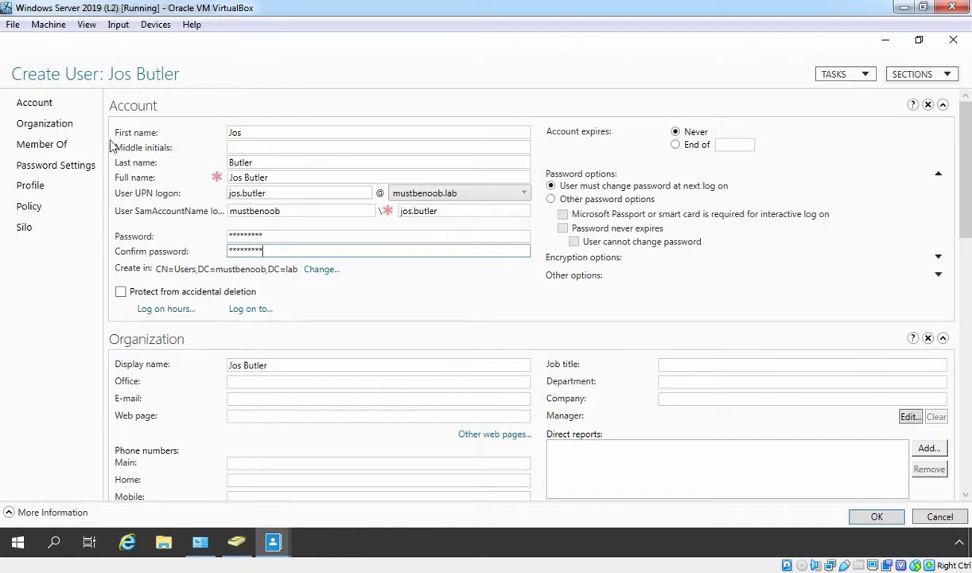
- Review the group membership and later sections of the form, then return to account details
click(41, 143)
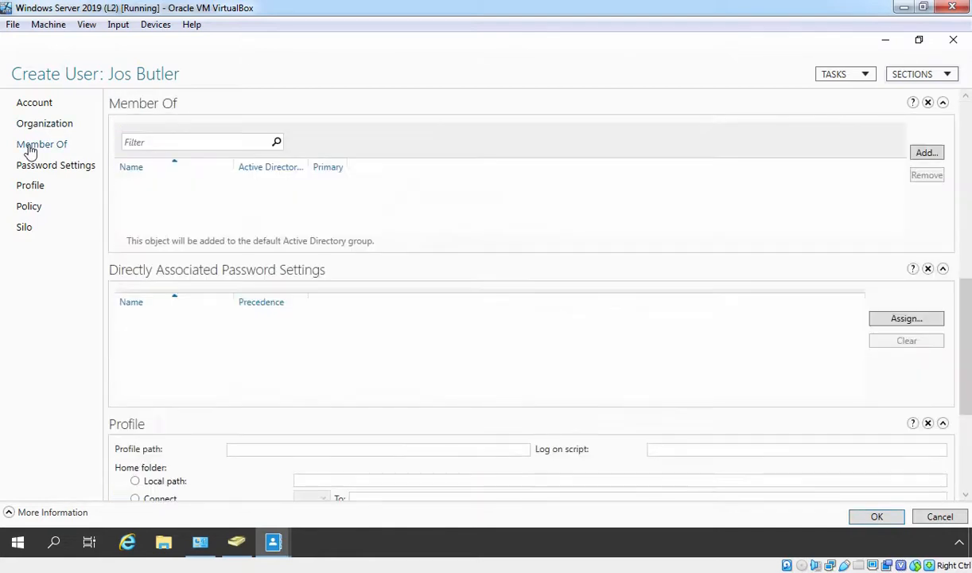
click(56, 164)
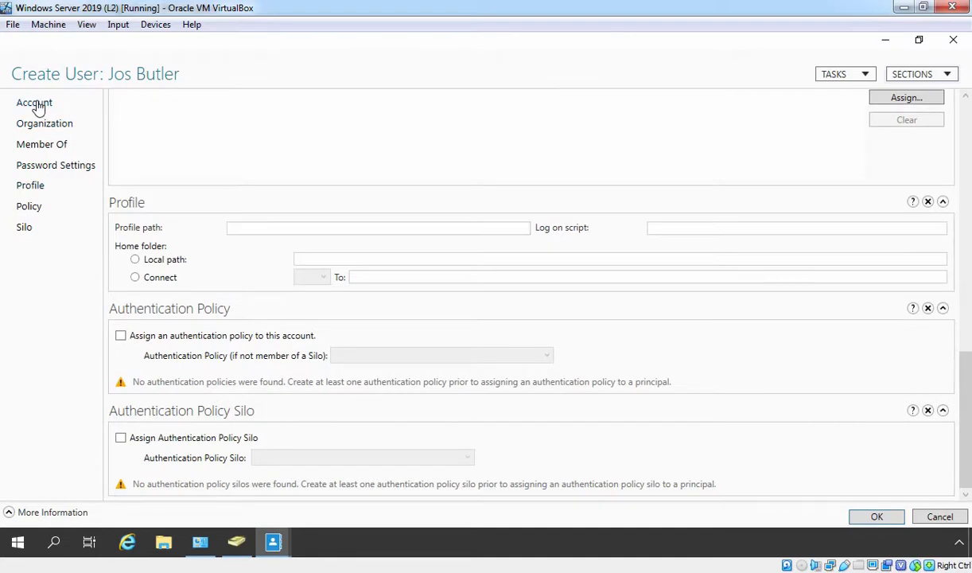
click(35, 102)
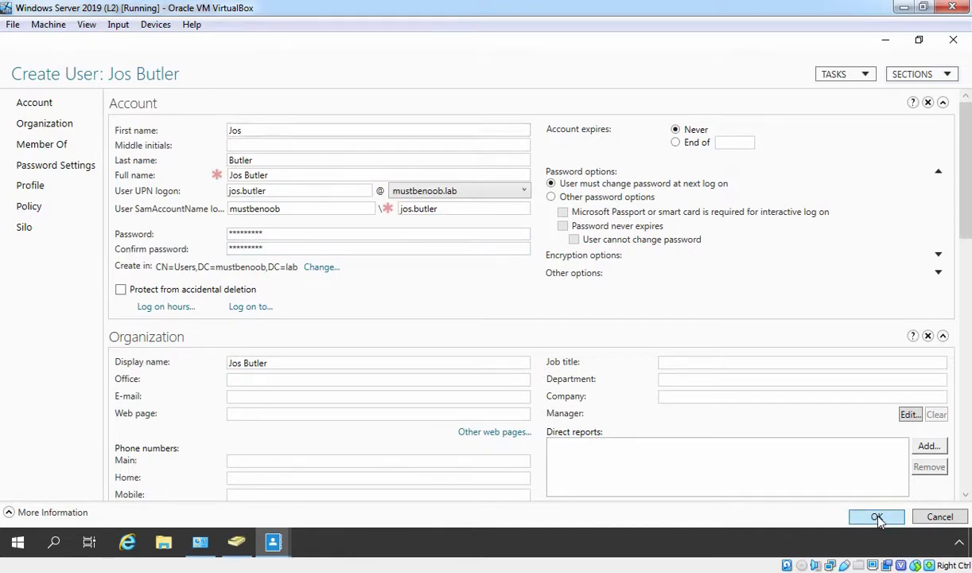
- Confirm creating Jos Butler and check the account now appears in the Users list beside Joe Root
click(875, 516)
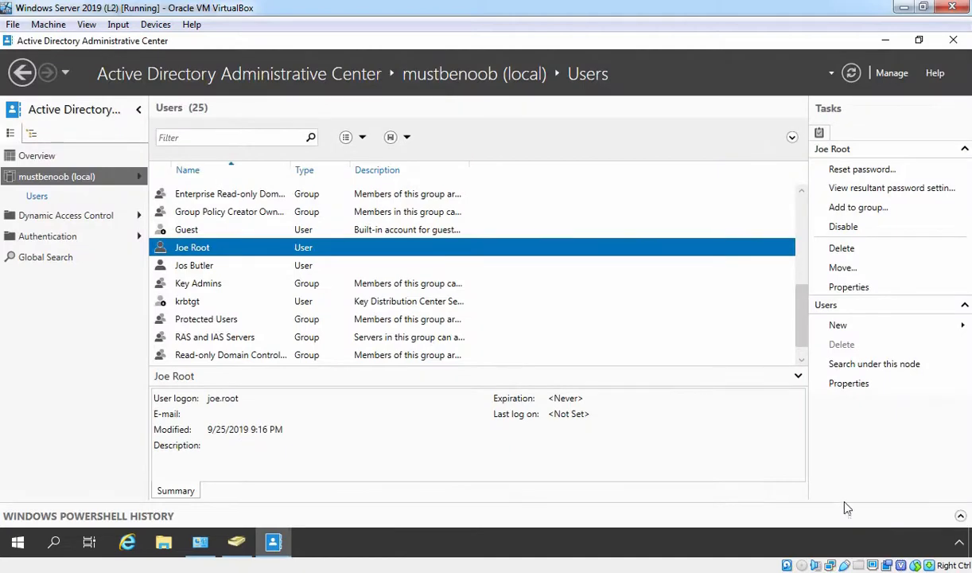
click(194, 264)
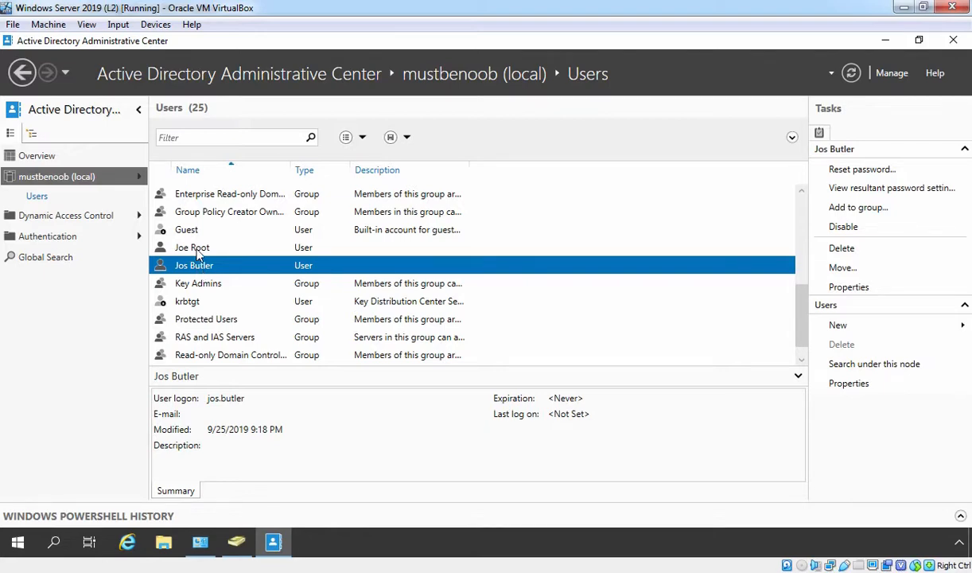
click(191, 247)
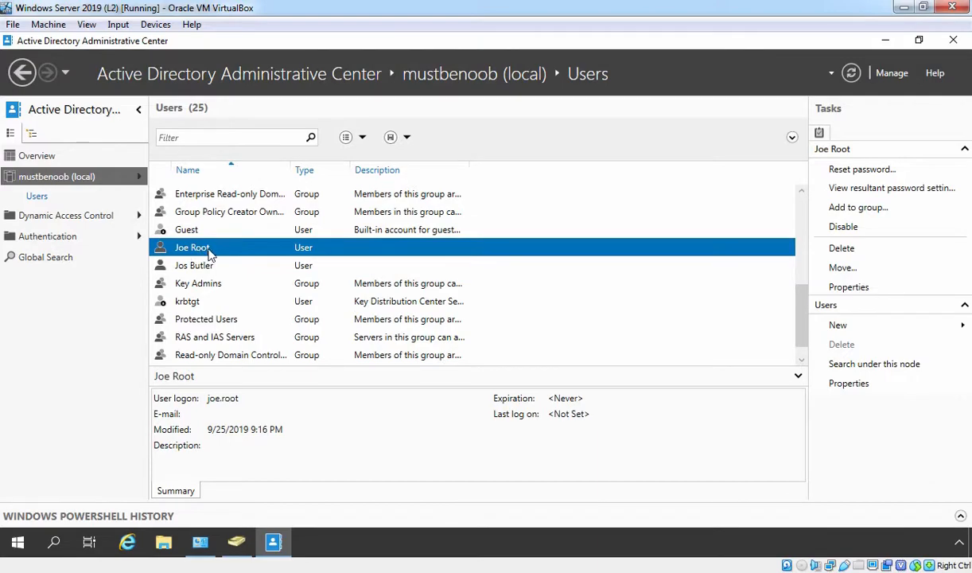
mouse_move(221, 255)
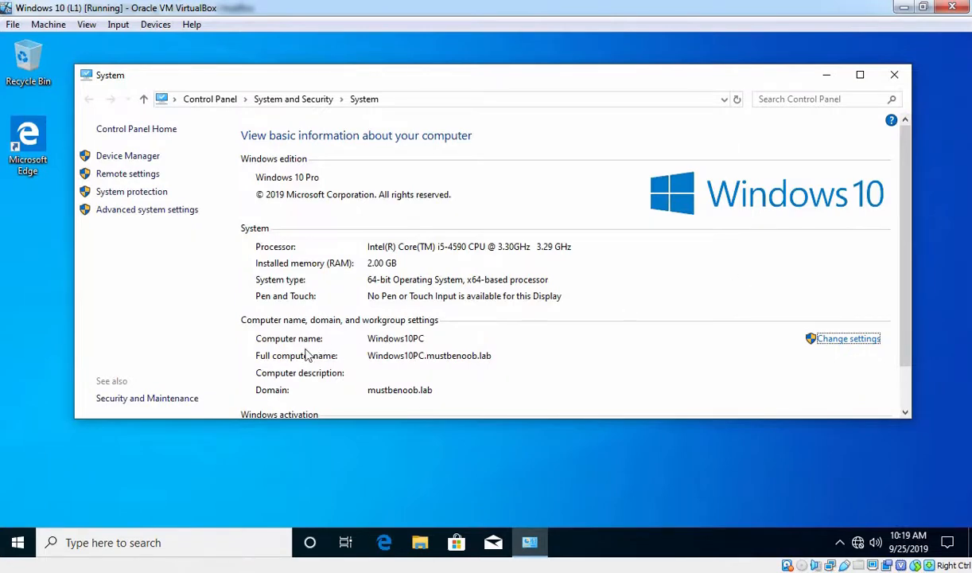
mouse_move(384, 370)
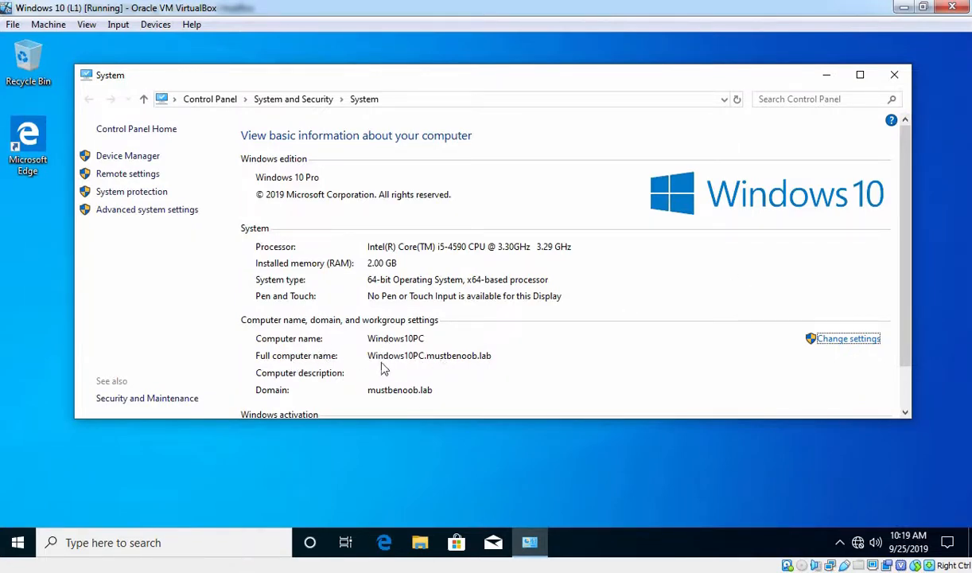
mouse_move(455, 370)
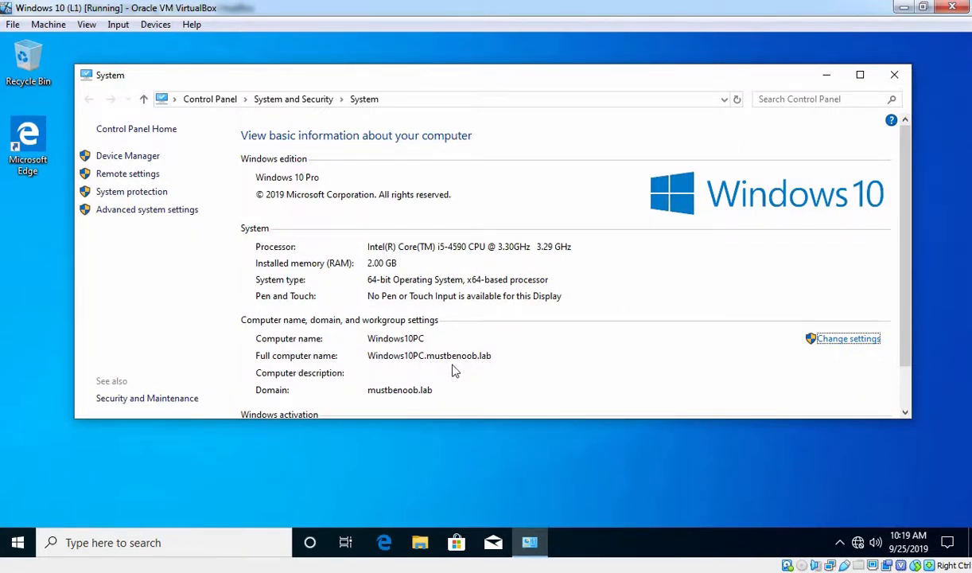
mouse_move(688, 232)
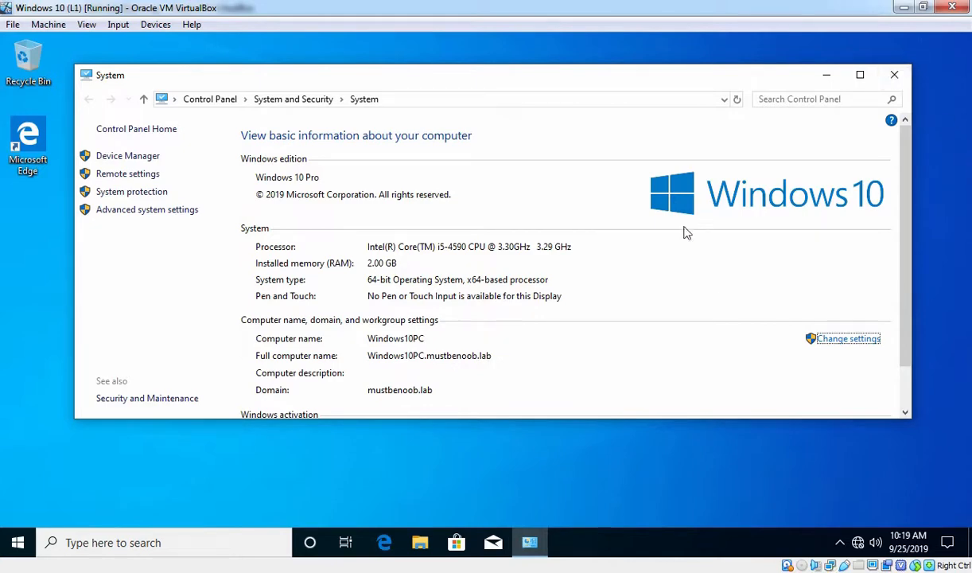
mouse_move(630, 329)
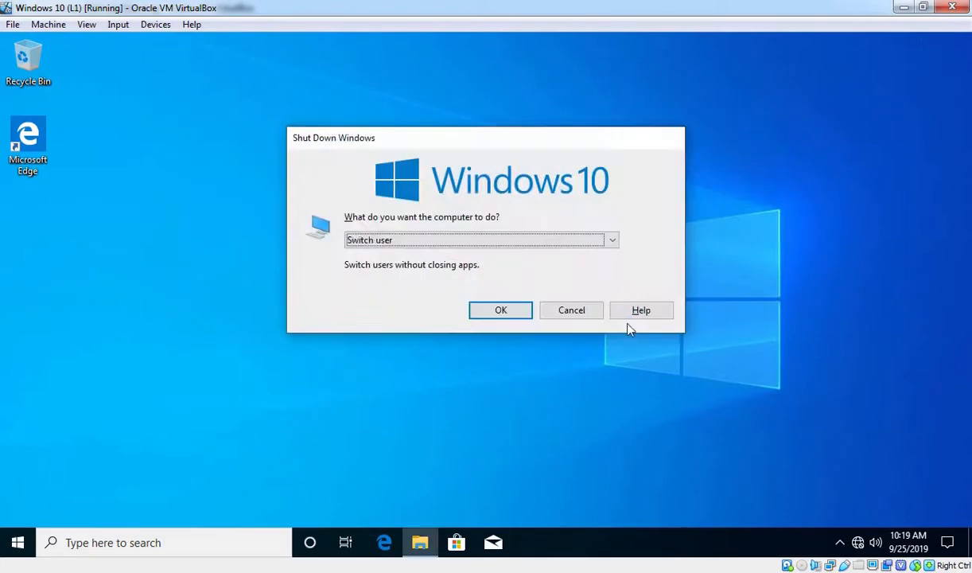
- Switch user from the administrator session and send Ctrl+Alt+Del to reach the sign-in screen
click(501, 309)
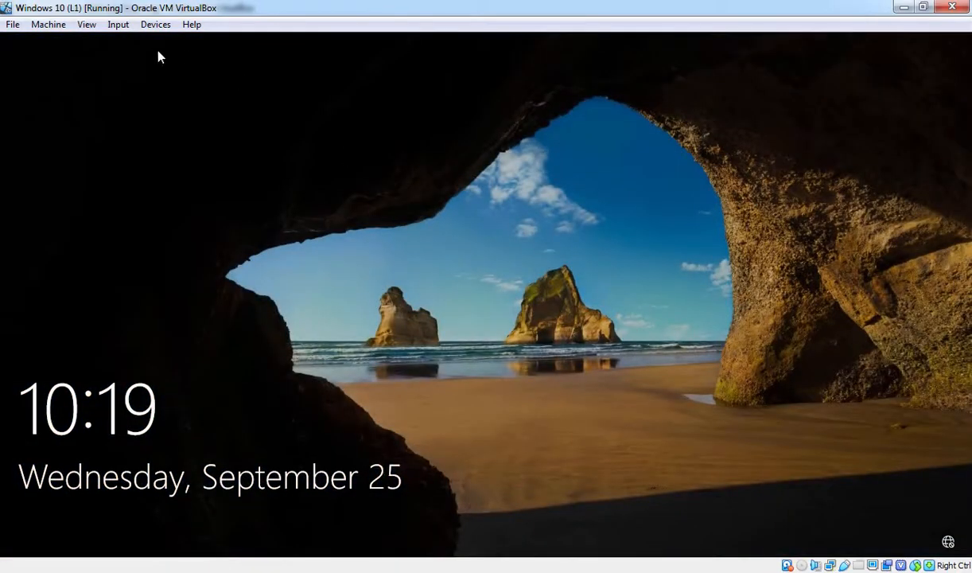
click(118, 24)
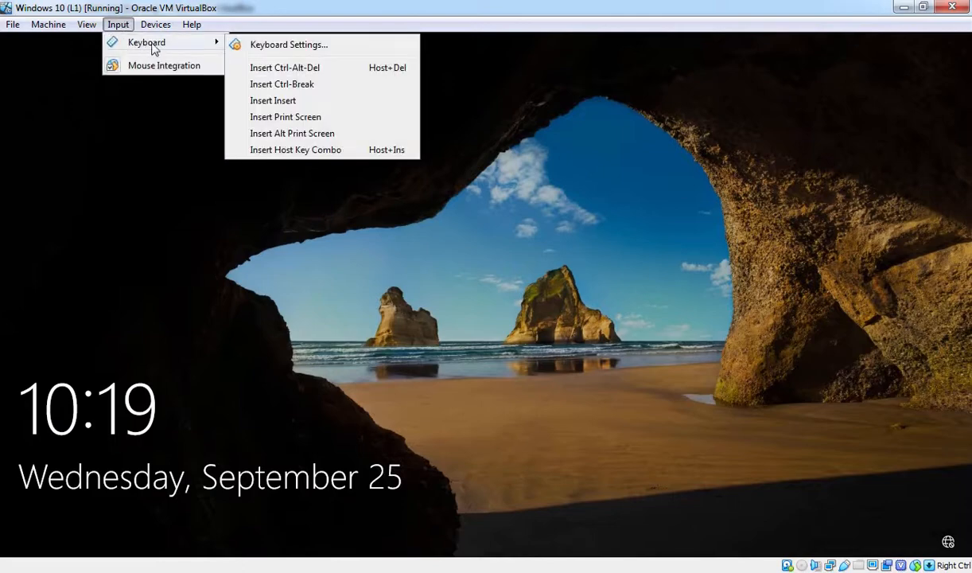
mouse_move(283, 67)
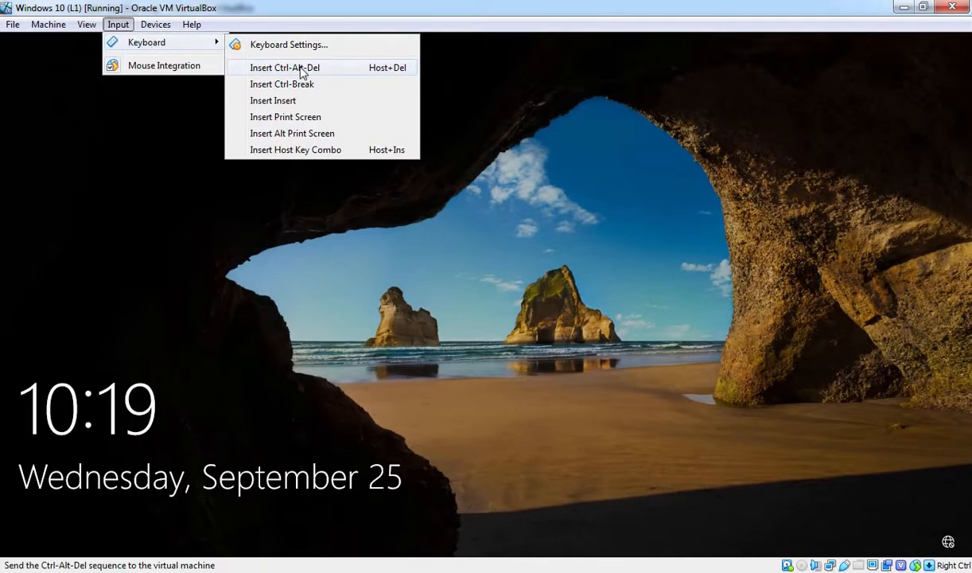
click(285, 67)
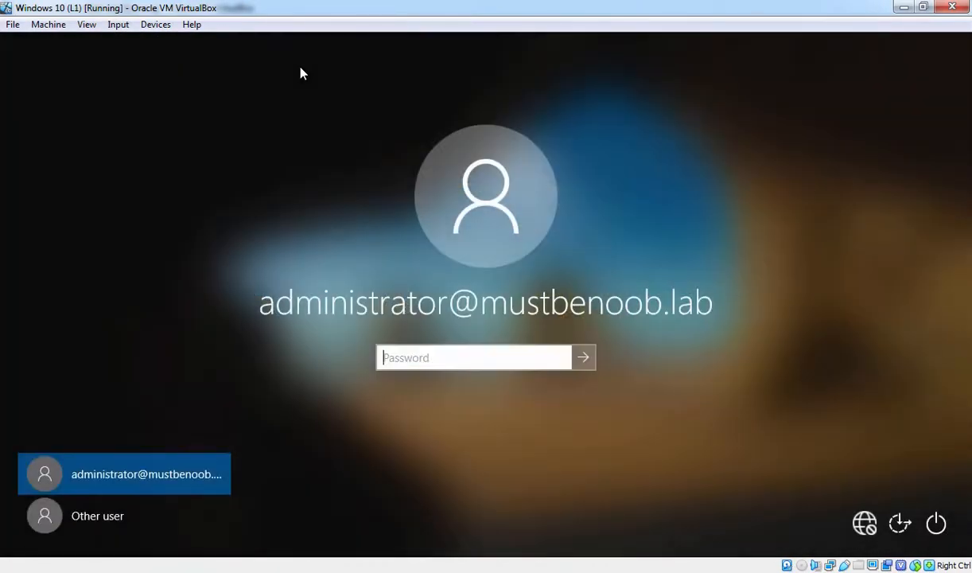
- Sign in as Other user MUSTBENOOB\joe.root with the initial password
click(97, 515)
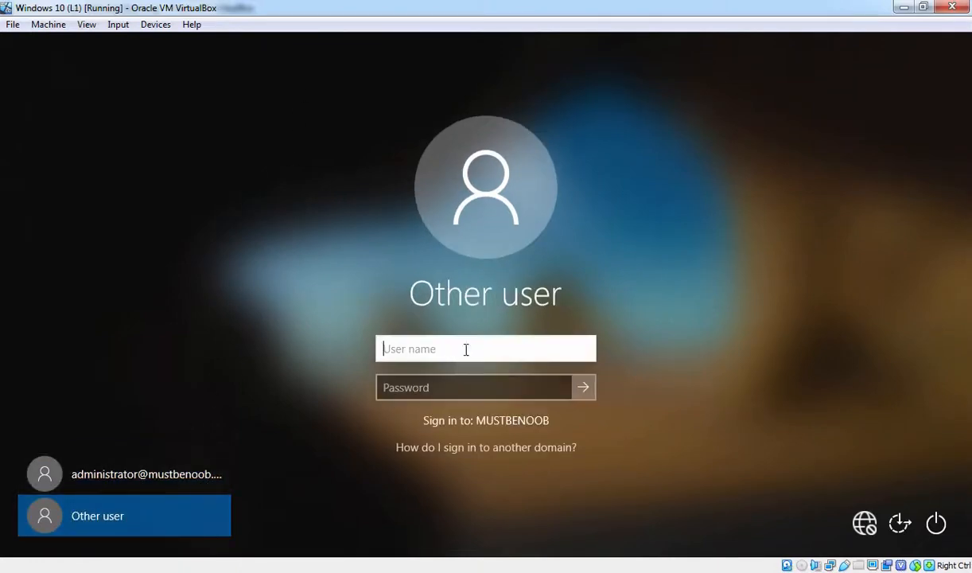
text(joe.root)
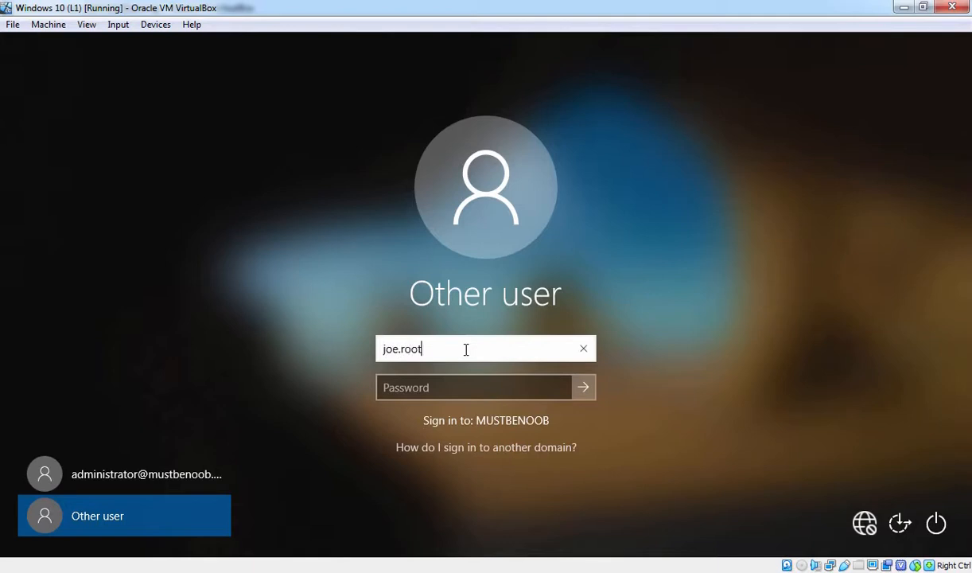
click(474, 389)
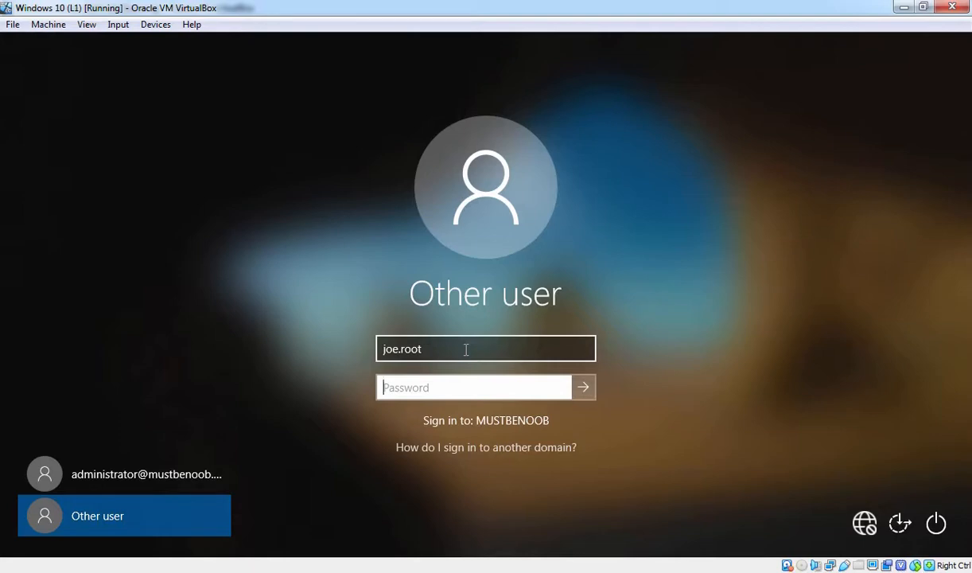
text(password)
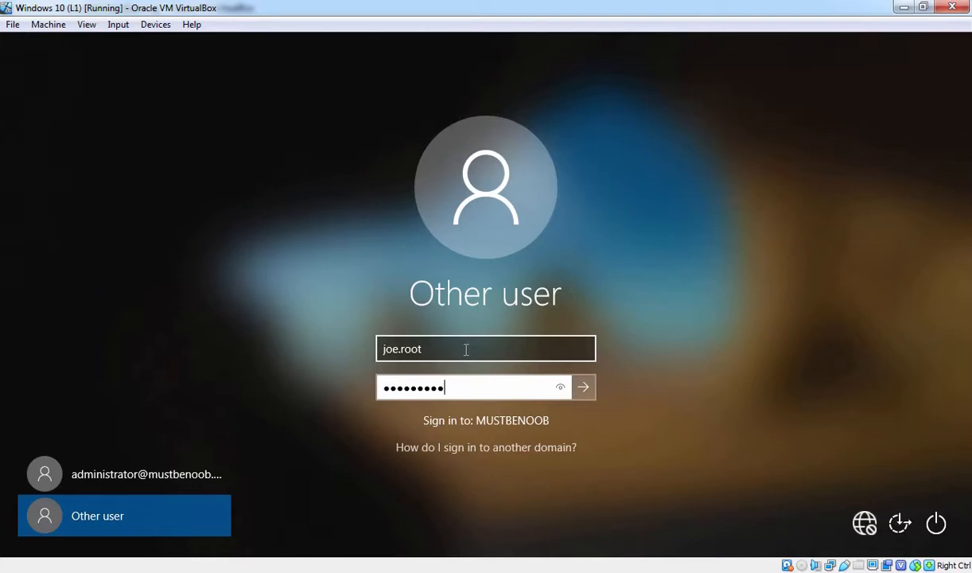
click(583, 388)
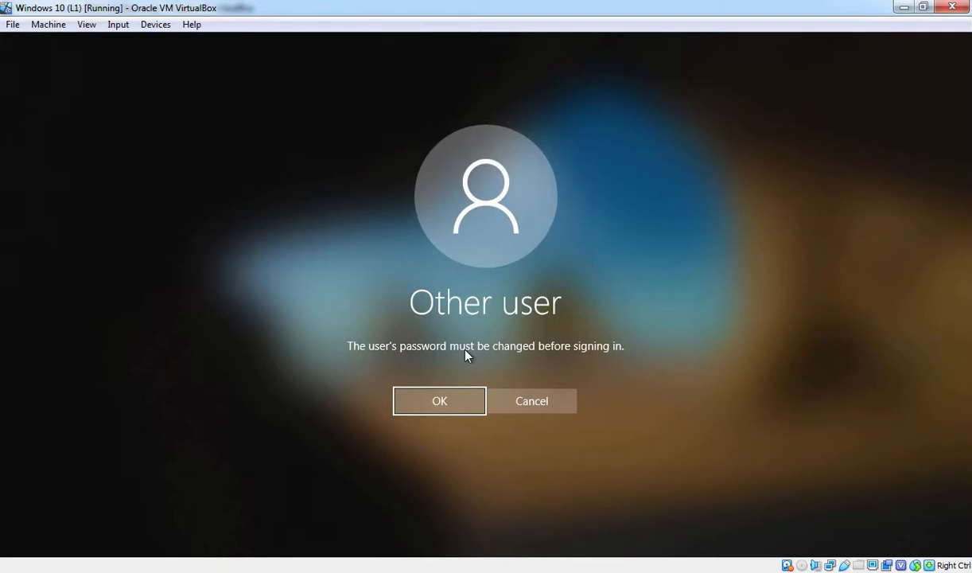
- Acknowledge the forced password change and submit a new password for joe.root
click(439, 401)
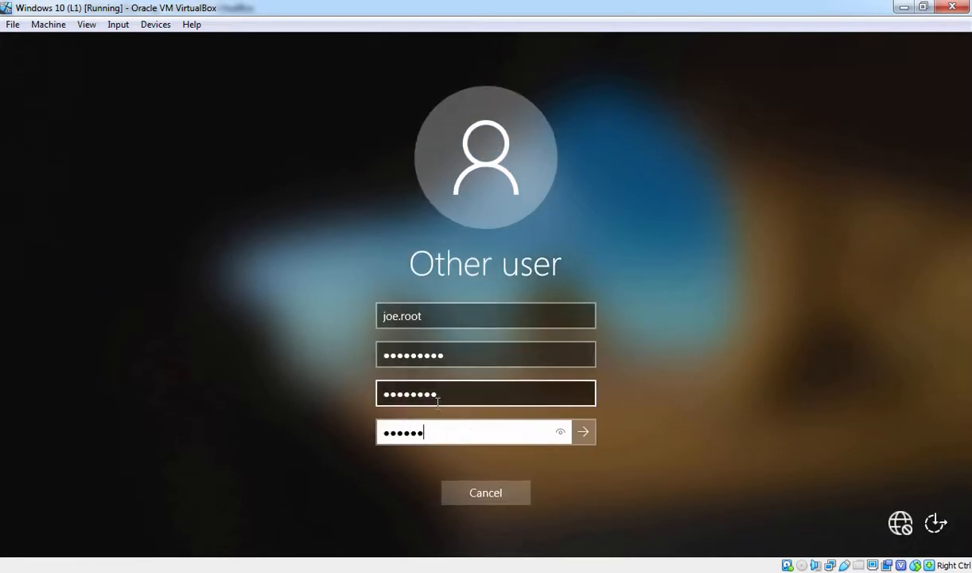
text(••)
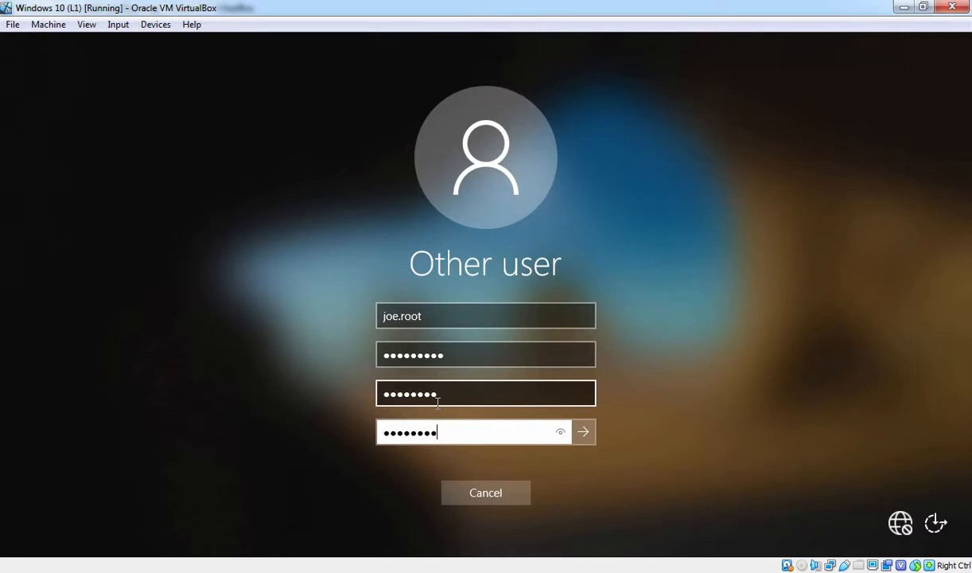
mouse_move(438, 411)
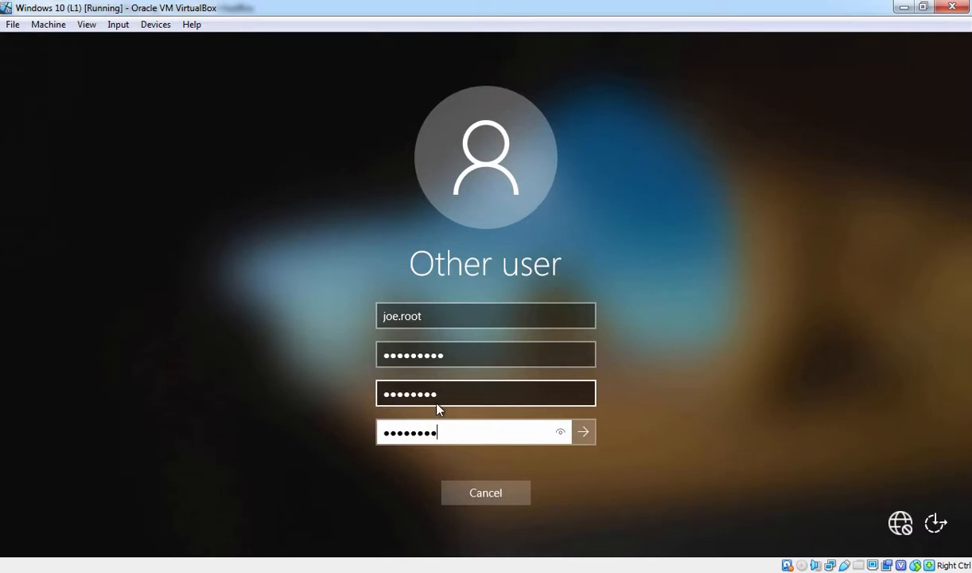
click(583, 433)
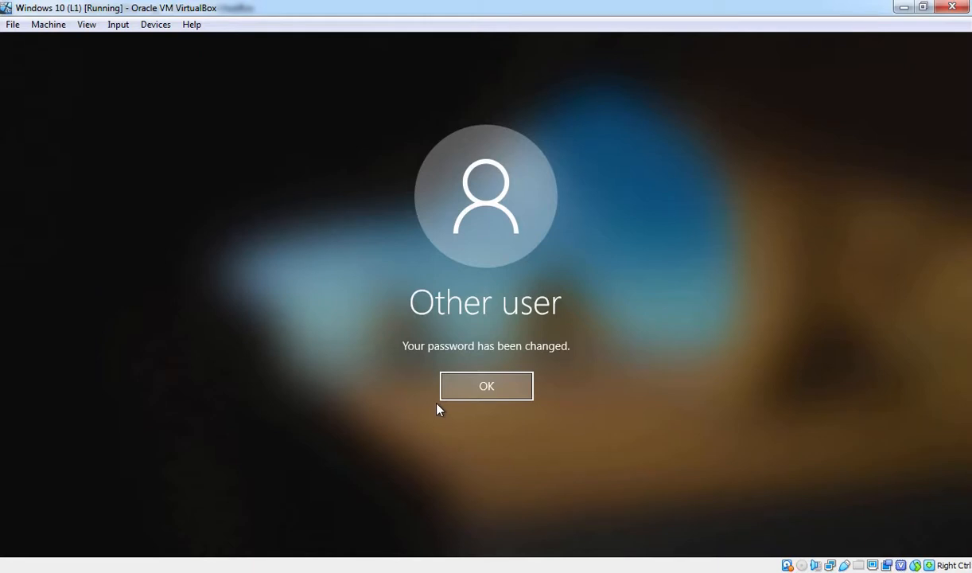
- Finish signing in to the desktop and expand Start to show Joe Root as the signed-in account
click(487, 386)
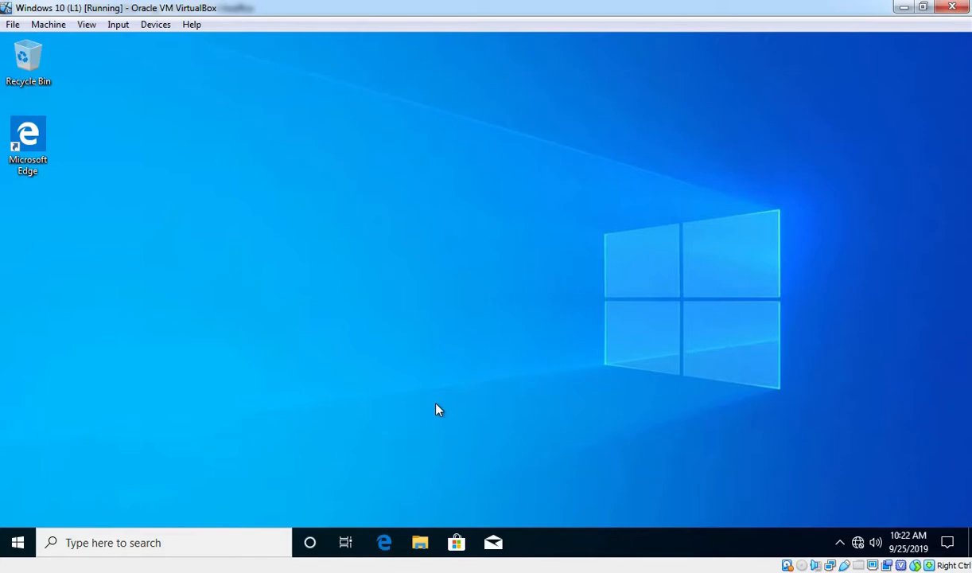
click(18, 541)
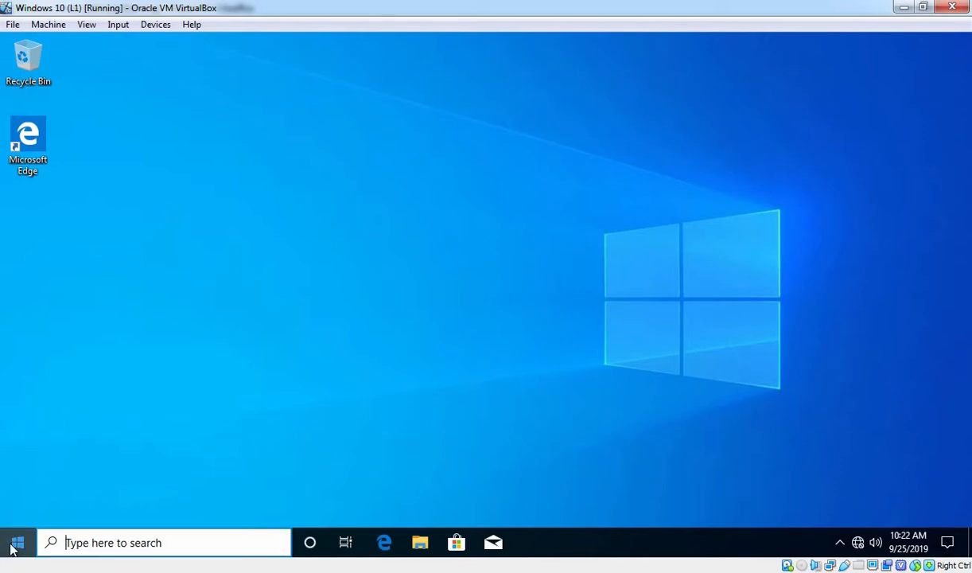
click(16, 541)
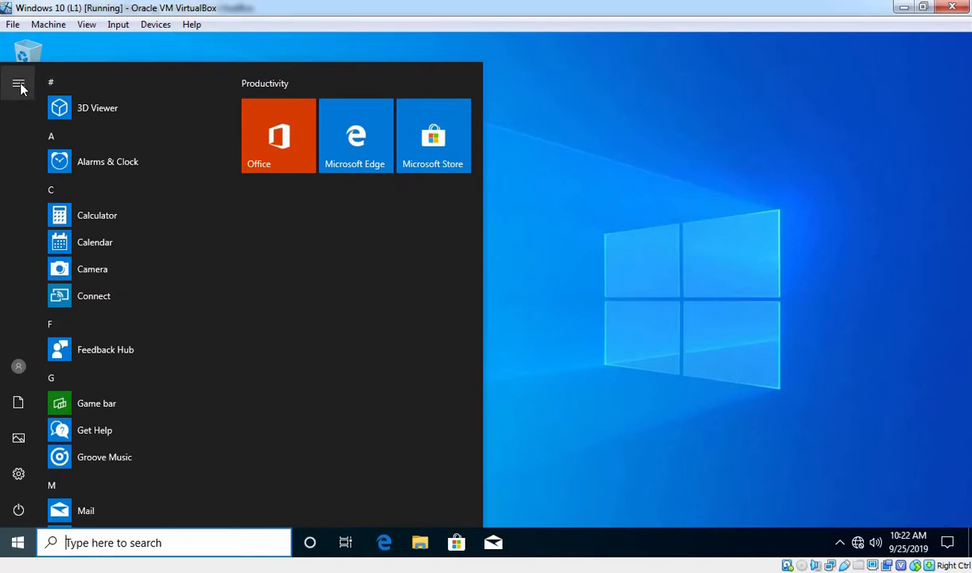
click(20, 82)
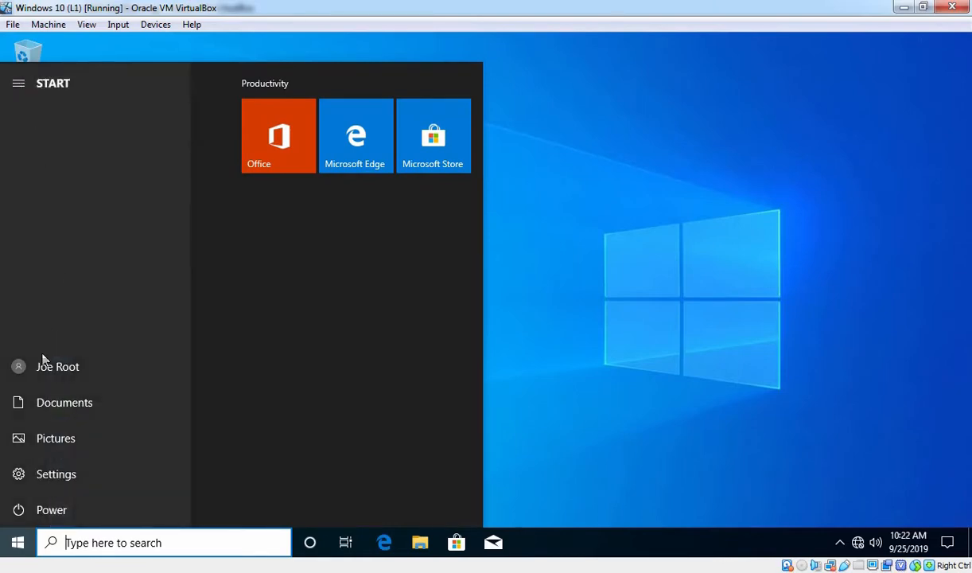
mouse_move(58, 366)
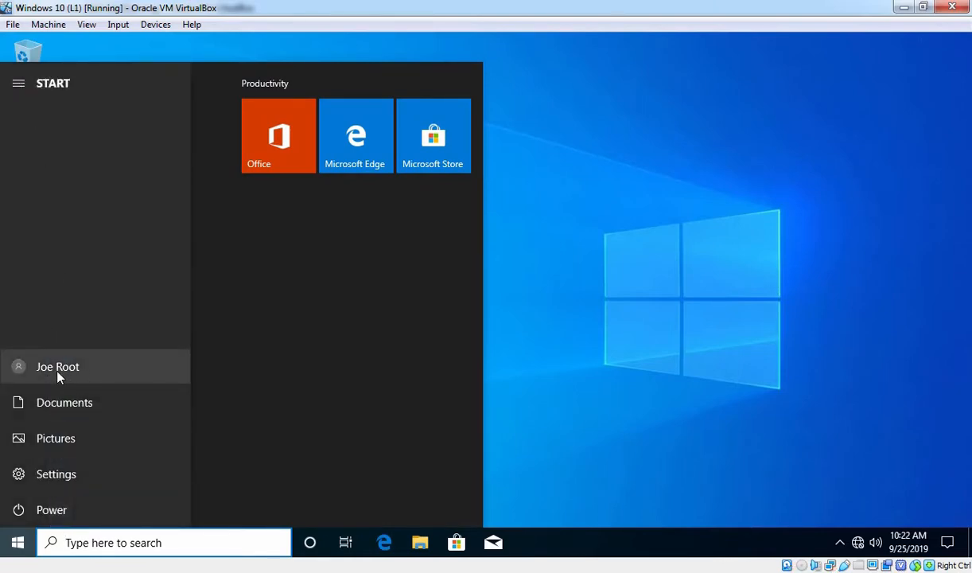